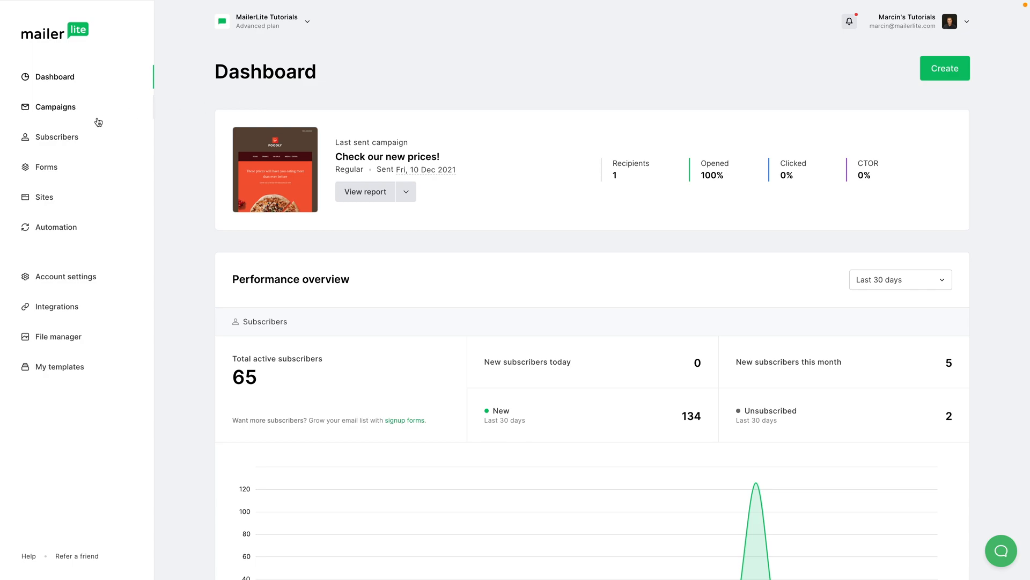
# Step: Show the Segments list under Subscribers with the five saved segments
pyautogui.click(57, 137)
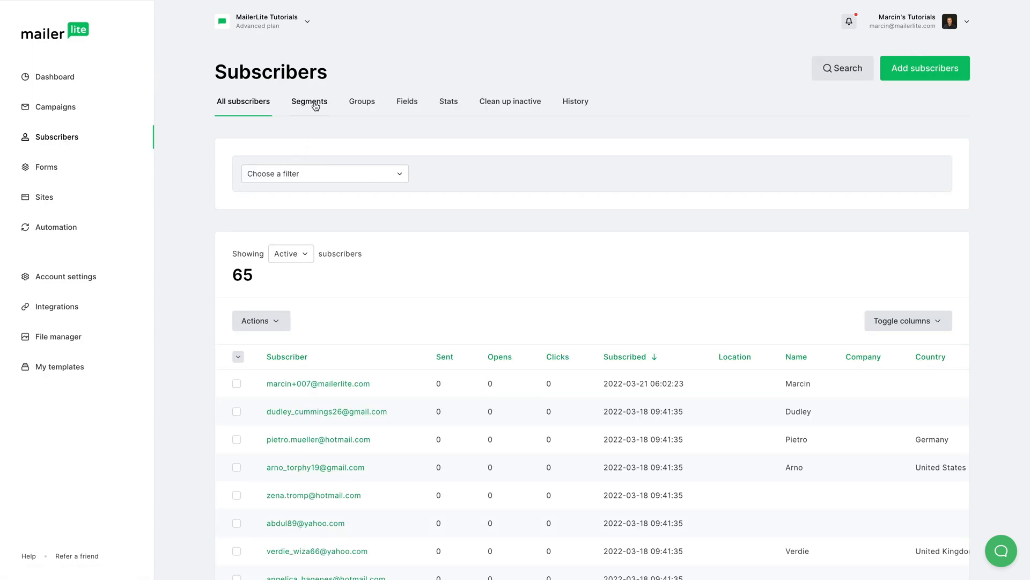
pyautogui.click(309, 101)
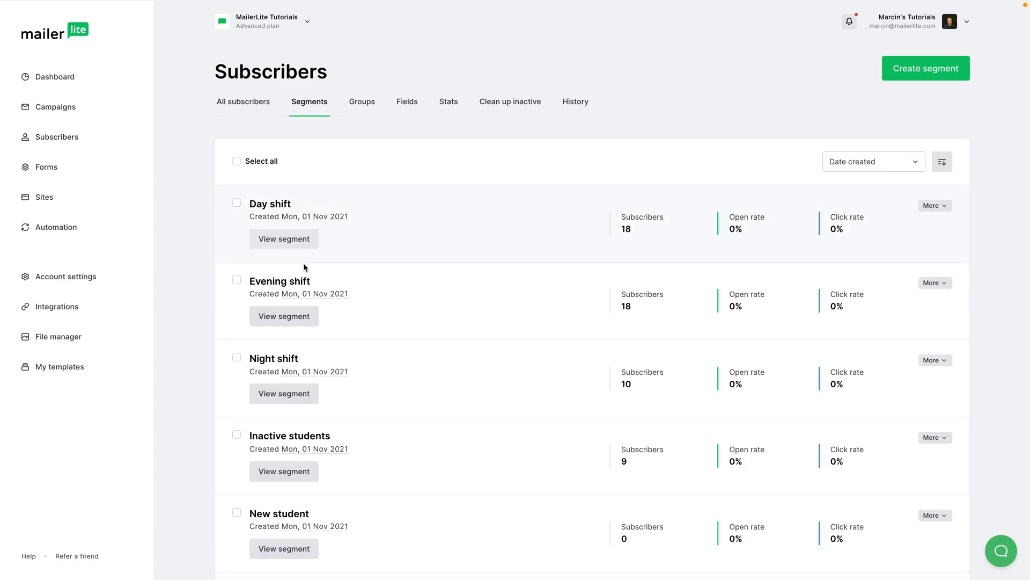
pyautogui.scroll(-3)
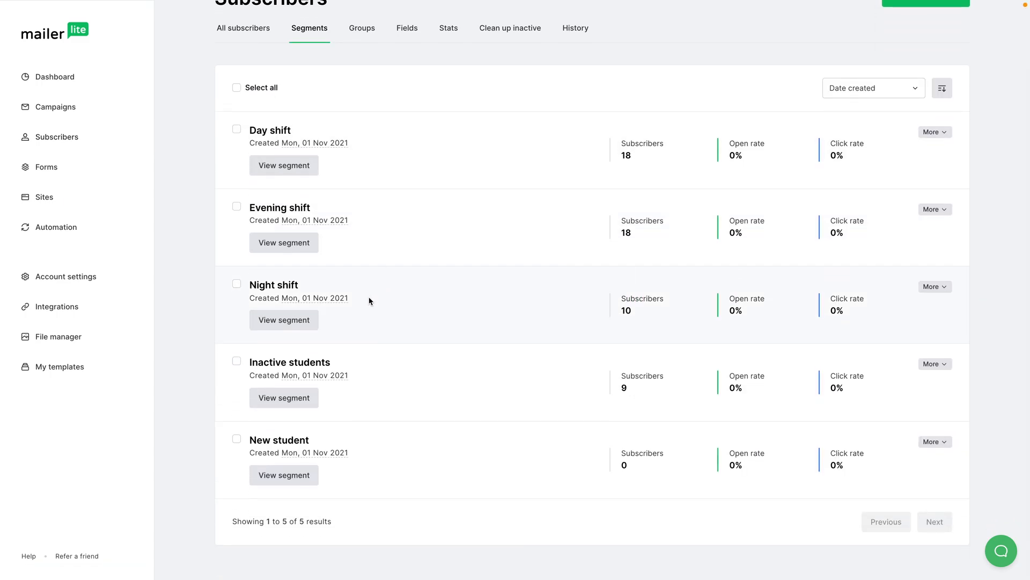
pyautogui.moveTo(283, 397)
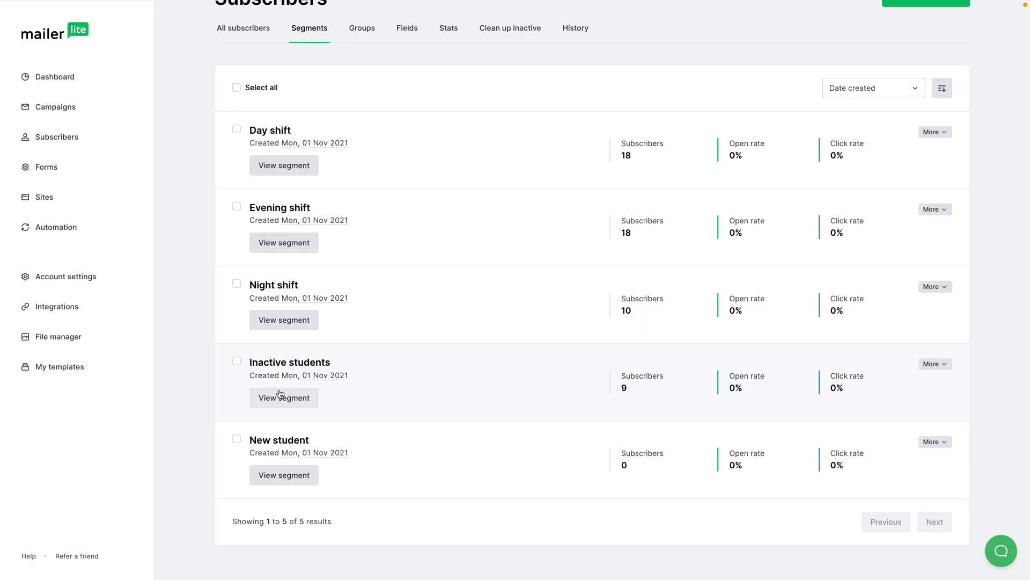
# Step: View the Inactive students segment: no opens or clicks in 90 days, Students group, 9 subscribers
pyautogui.click(284, 398)
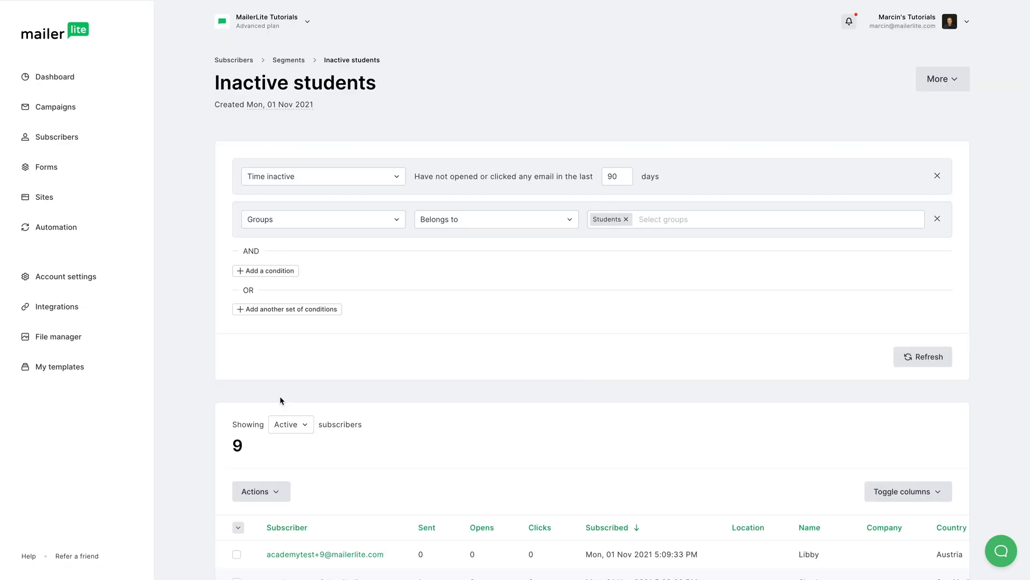
pyautogui.moveTo(549, 380)
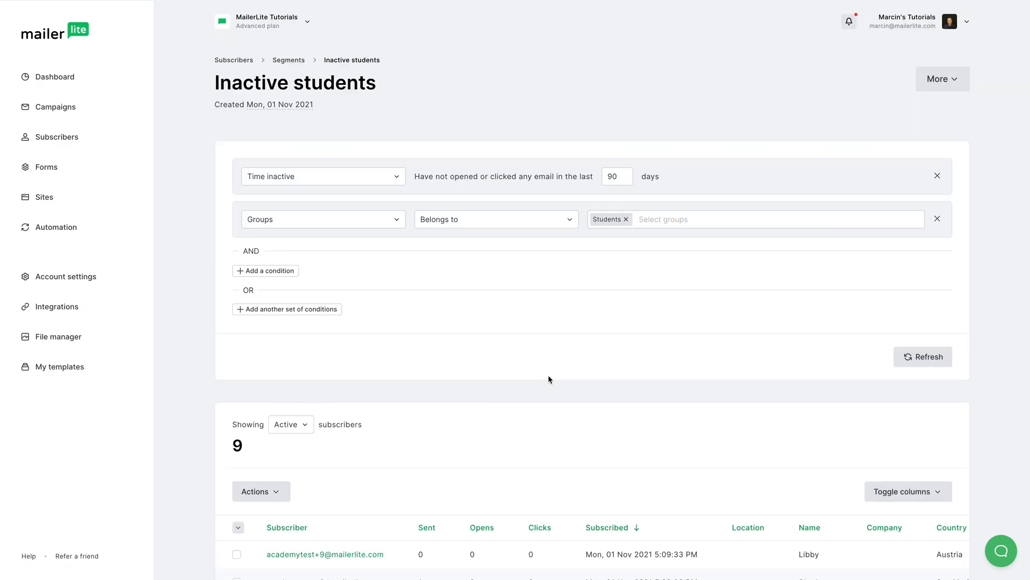
pyautogui.moveTo(565, 255)
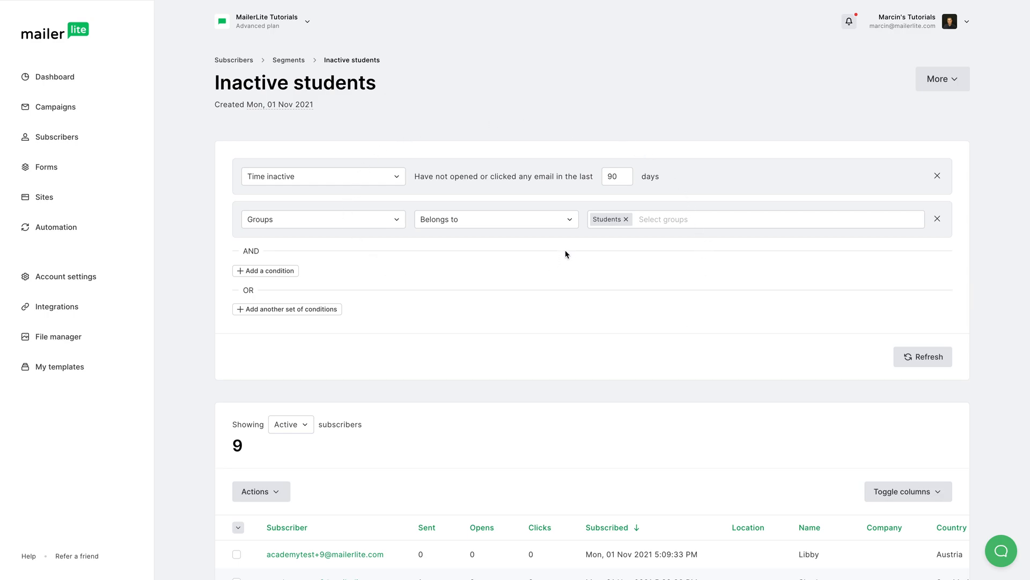
pyautogui.moveTo(316, 193)
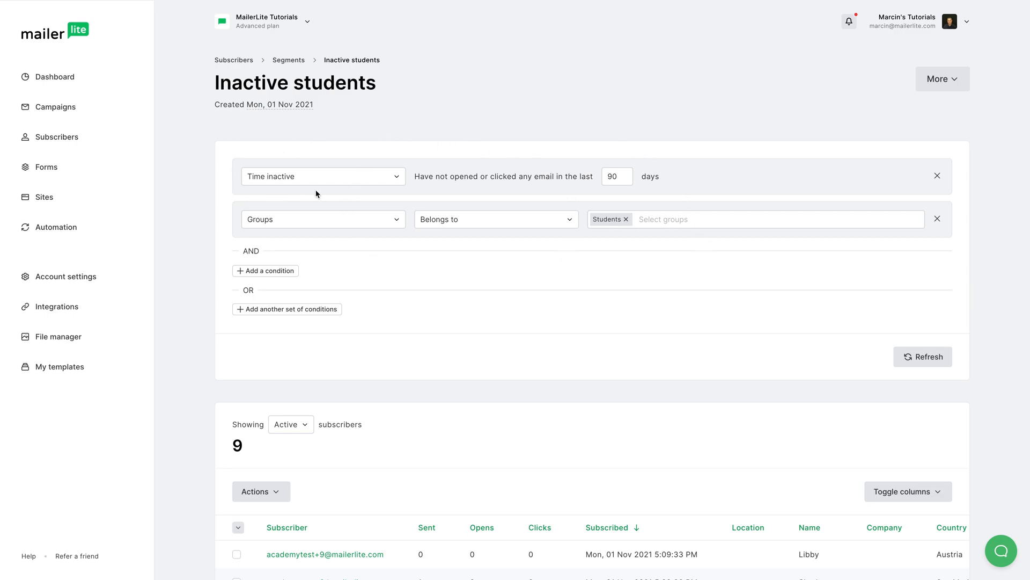
pyautogui.moveTo(518, 187)
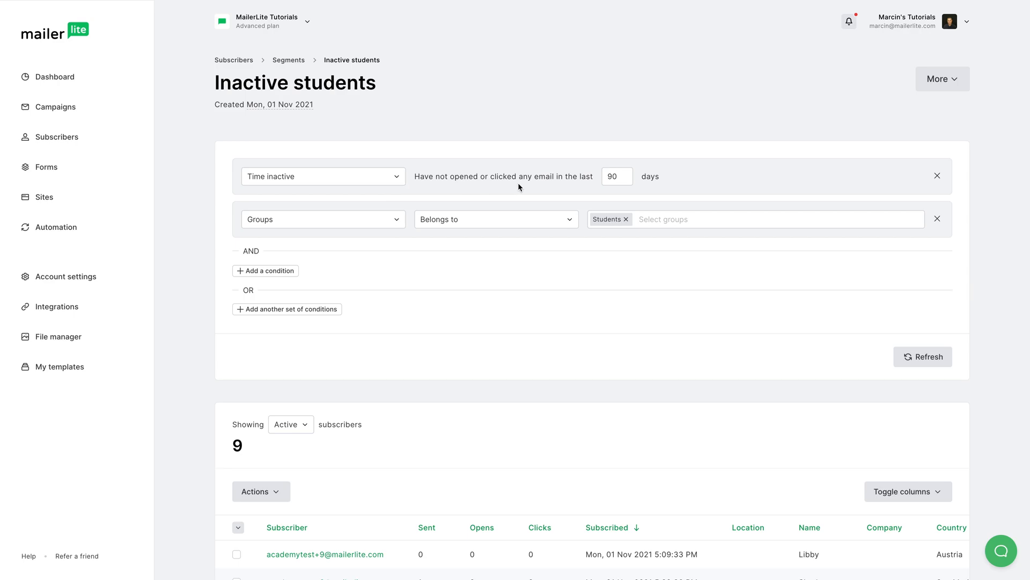
pyautogui.click(615, 176)
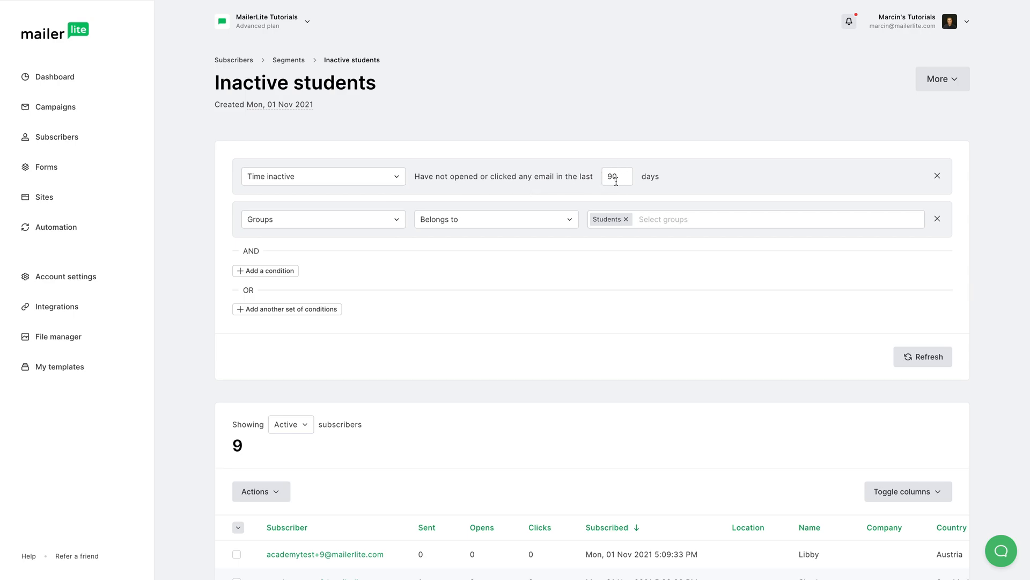
pyautogui.moveTo(434, 200)
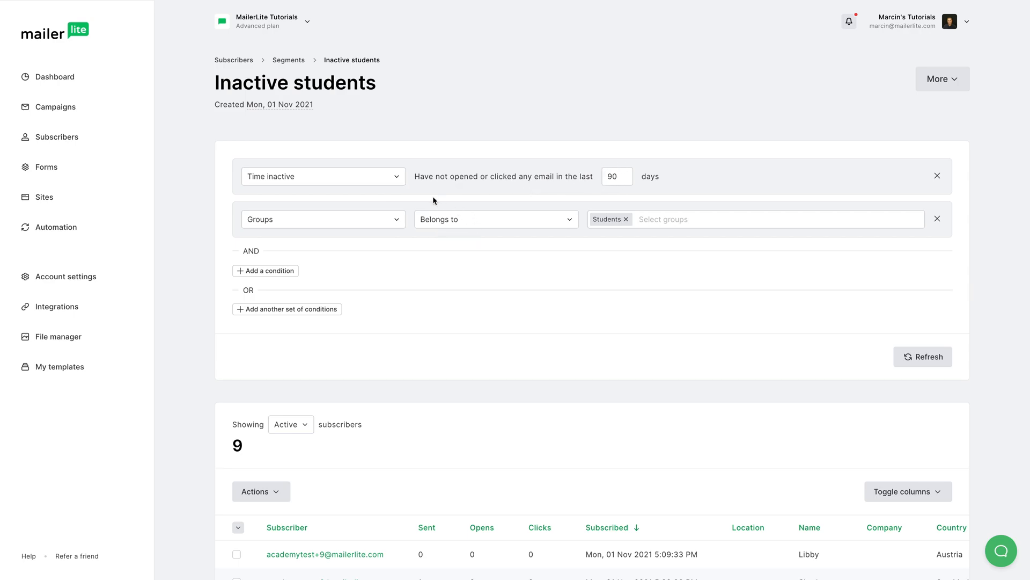
pyautogui.moveTo(404, 286)
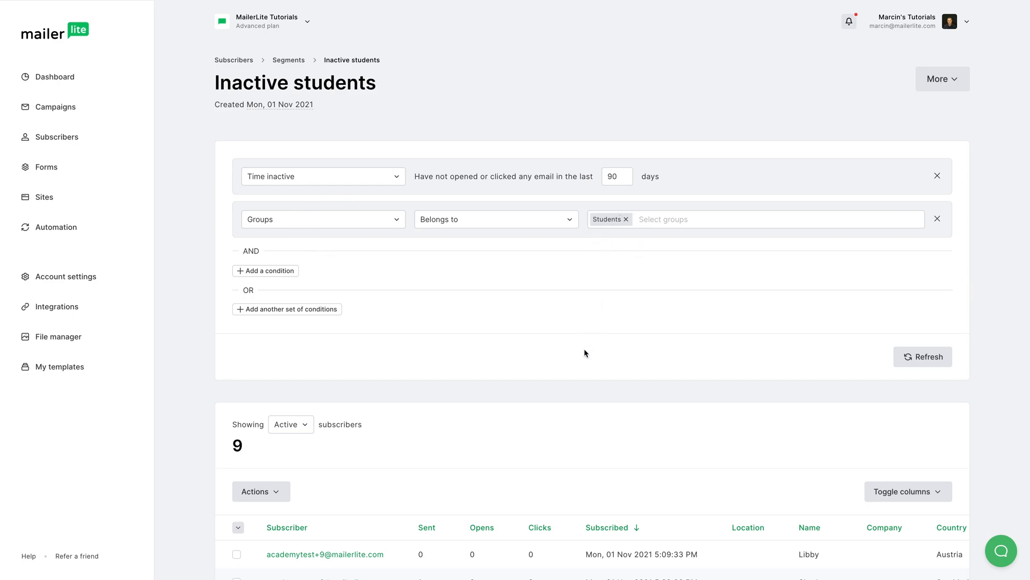
pyautogui.scroll(-3)
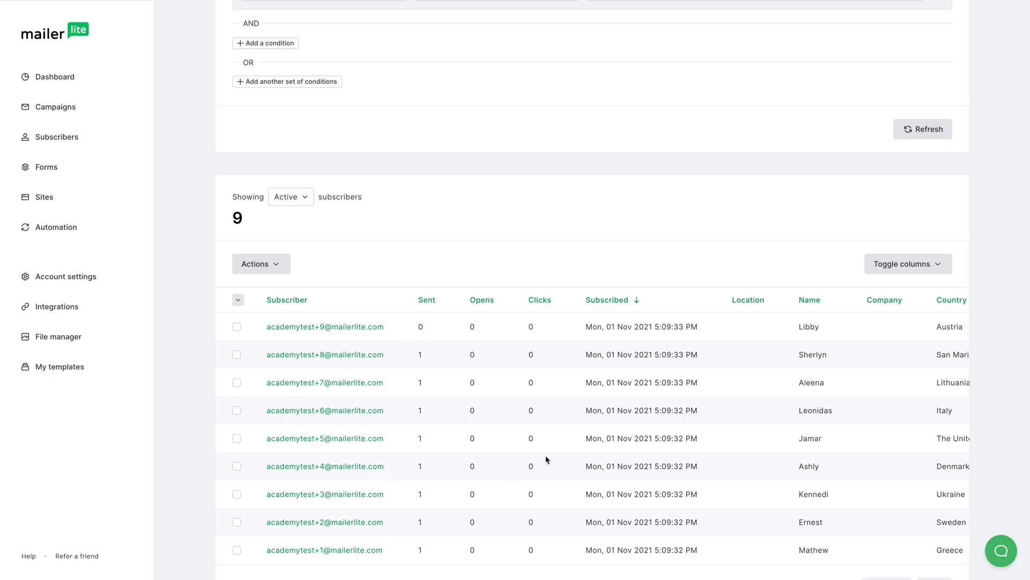
pyautogui.scroll(3)
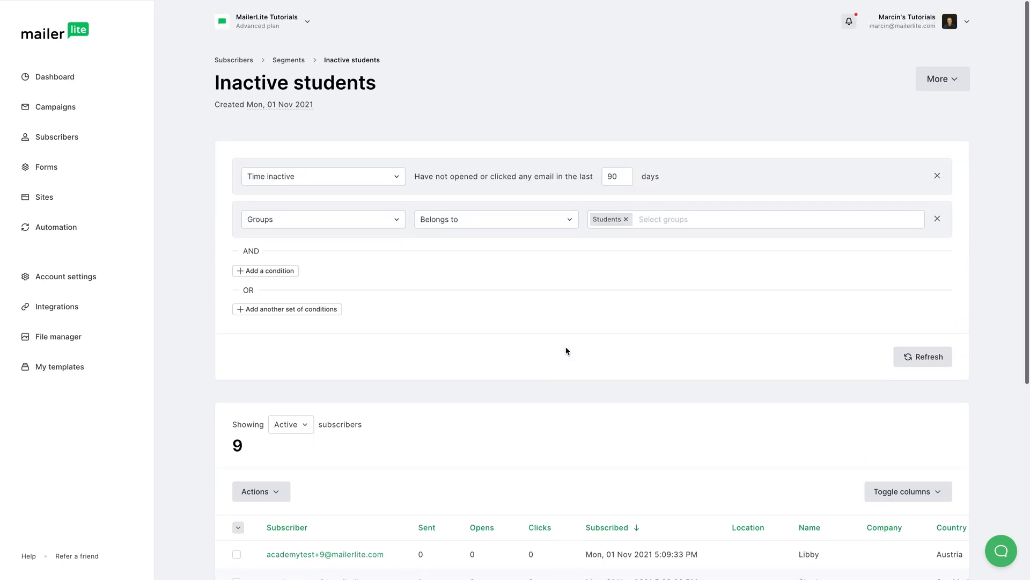
pyautogui.moveTo(590, 191)
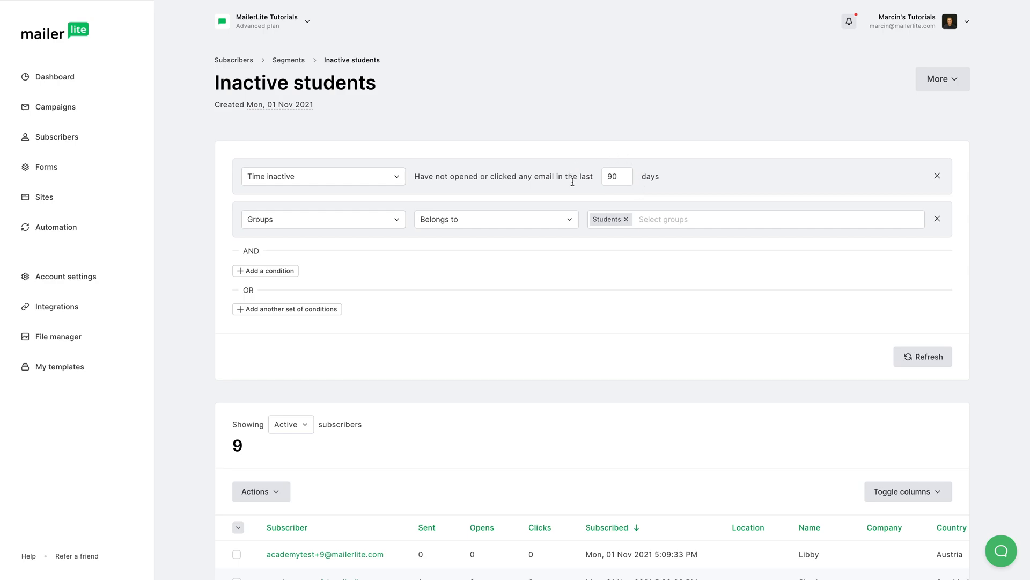
pyautogui.moveTo(613, 200)
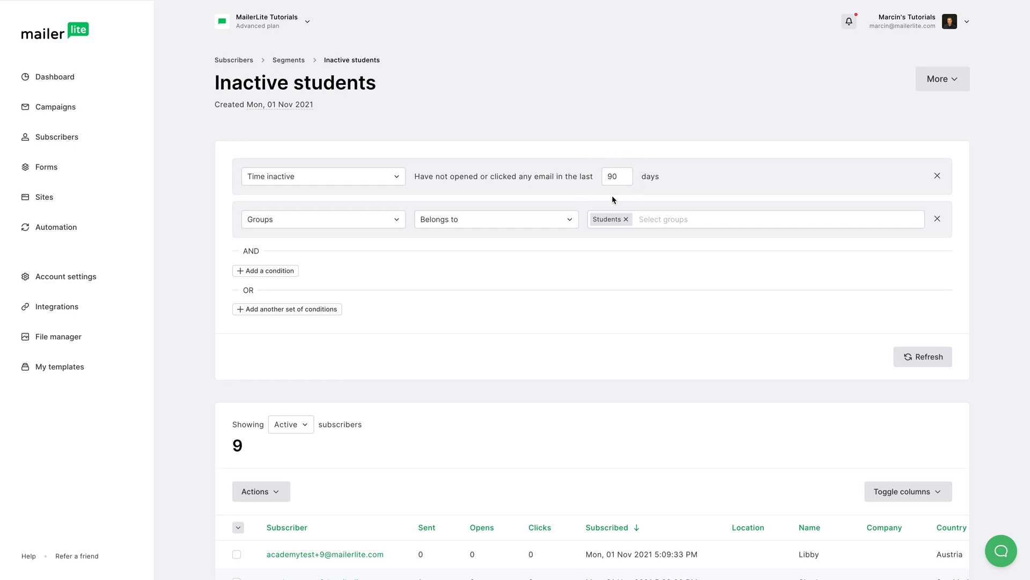
pyautogui.scroll(-3)
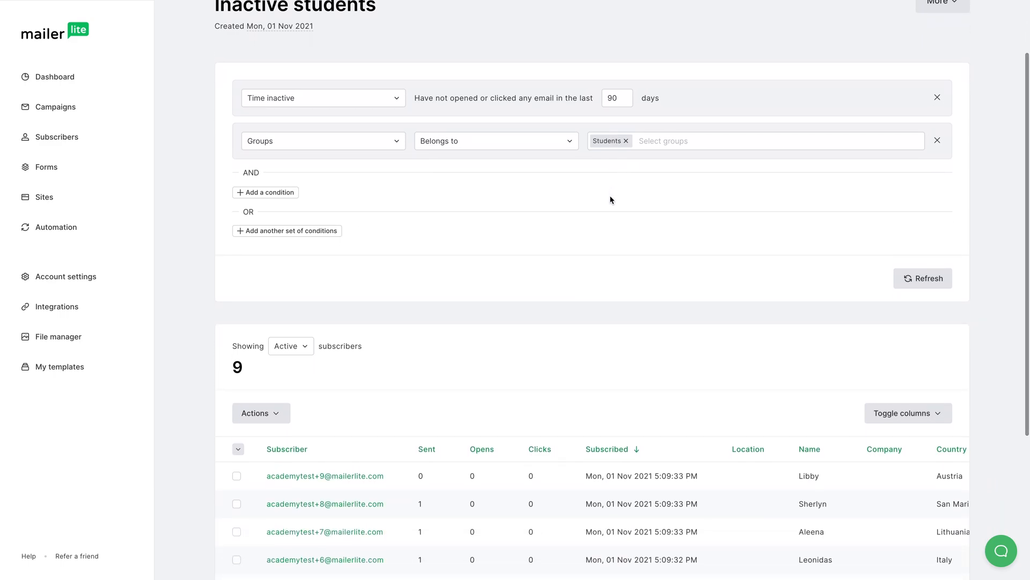
pyautogui.moveTo(380, 249)
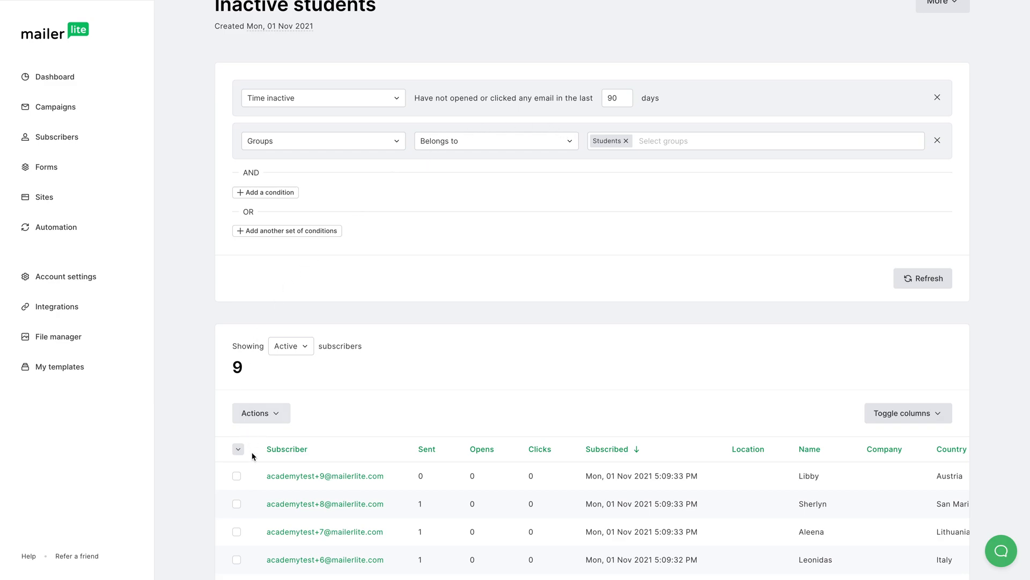
pyautogui.moveTo(533, 387)
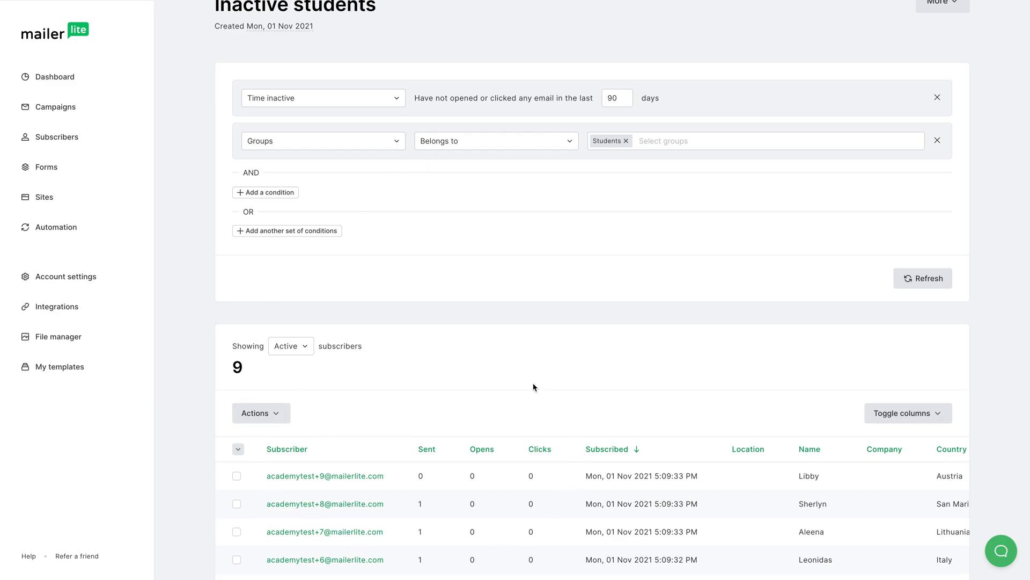
pyautogui.moveTo(634, 208)
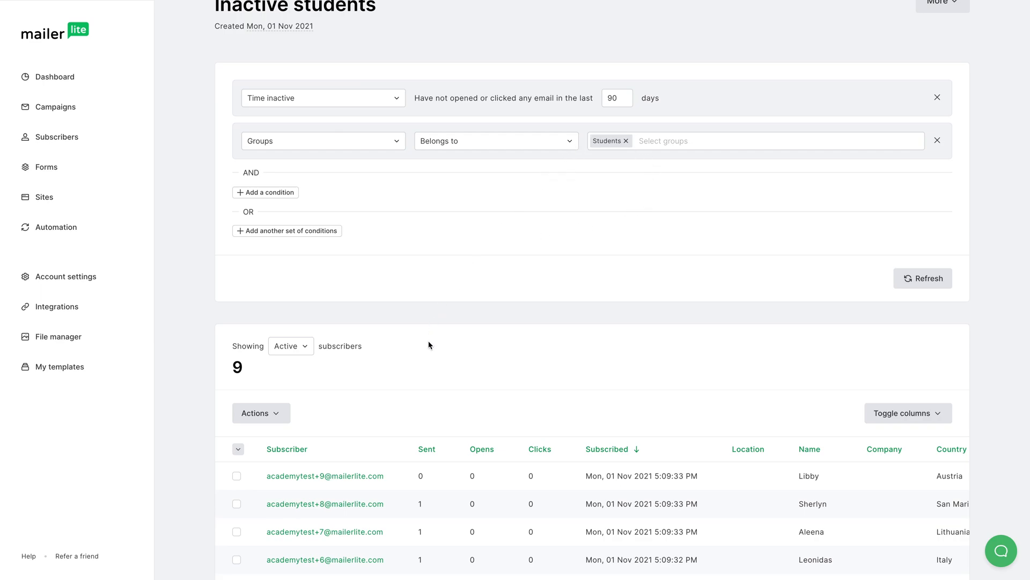
pyautogui.scroll(-3)
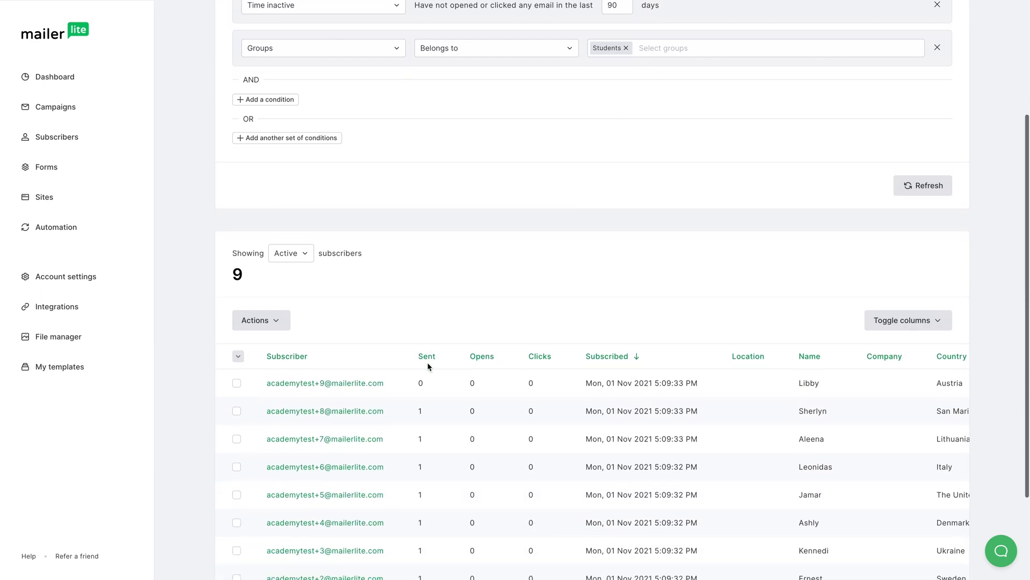
pyautogui.moveTo(324, 383)
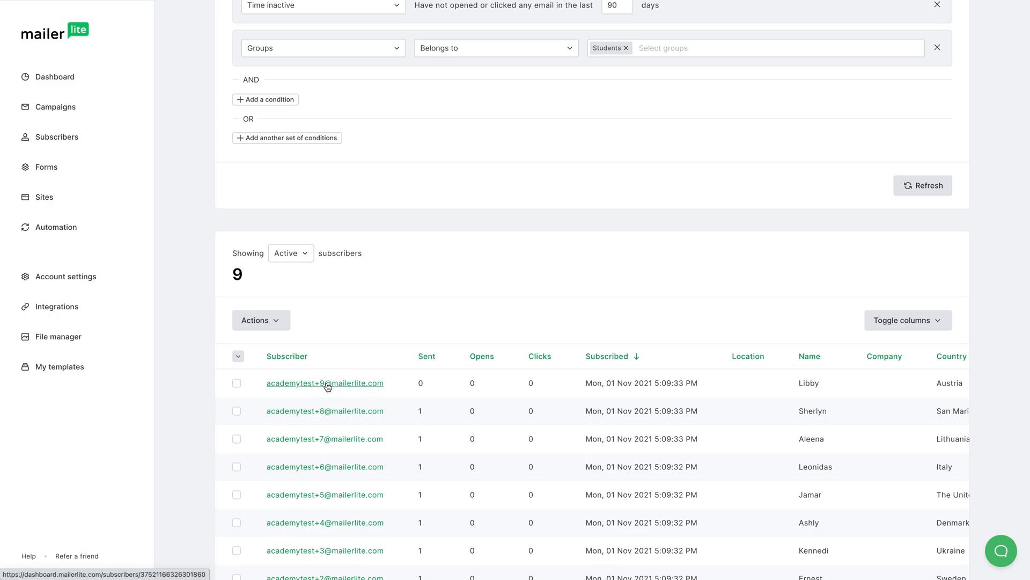
pyautogui.click(325, 383)
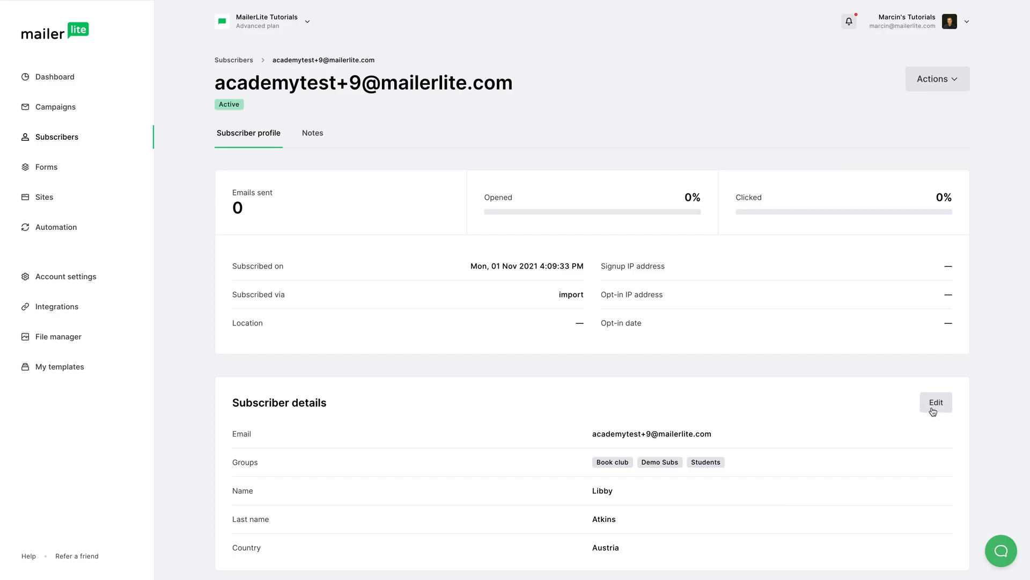
pyautogui.click(936, 402)
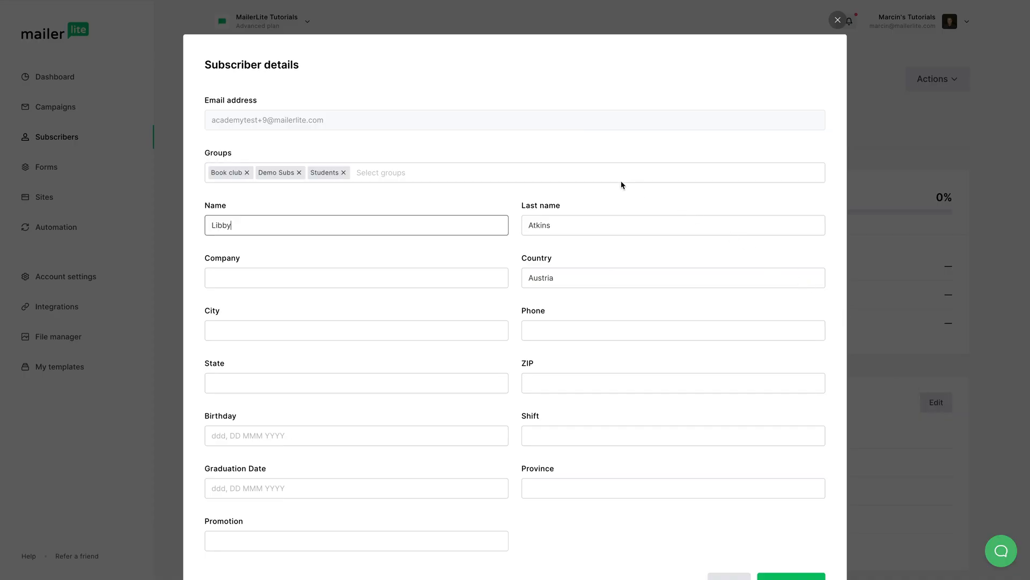
pyautogui.moveTo(321, 196)
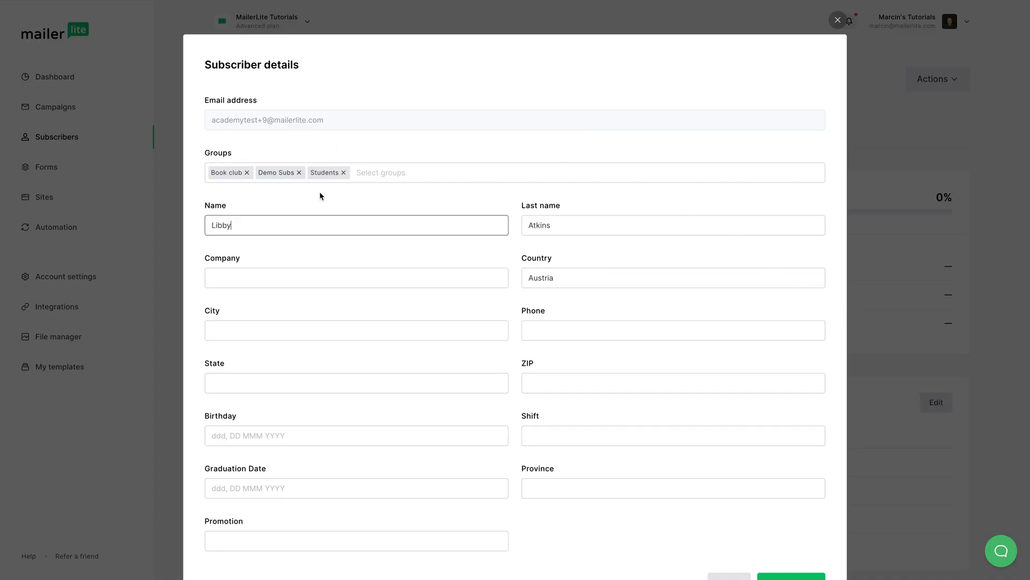
pyautogui.moveTo(342, 185)
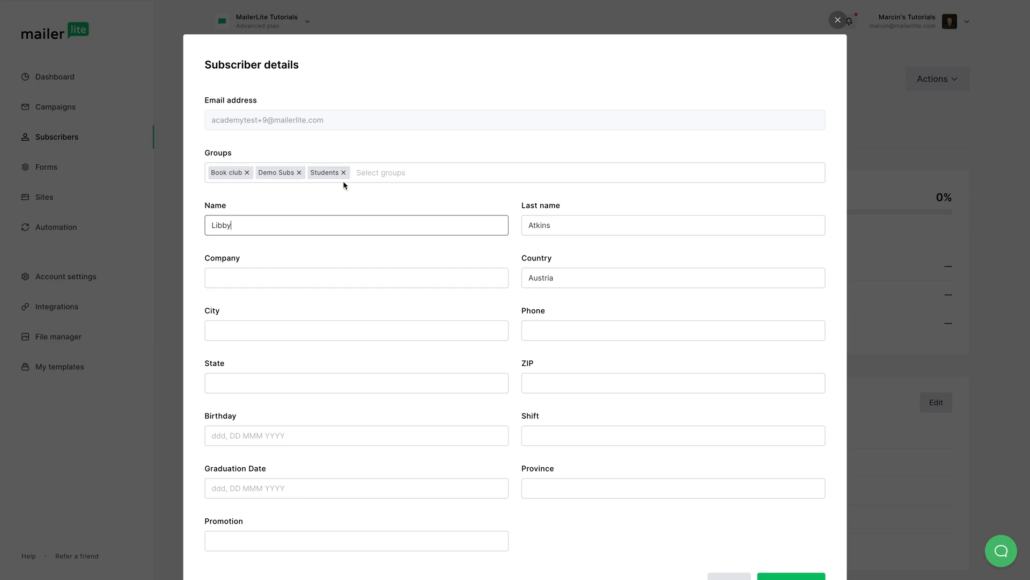
pyautogui.click(344, 172)
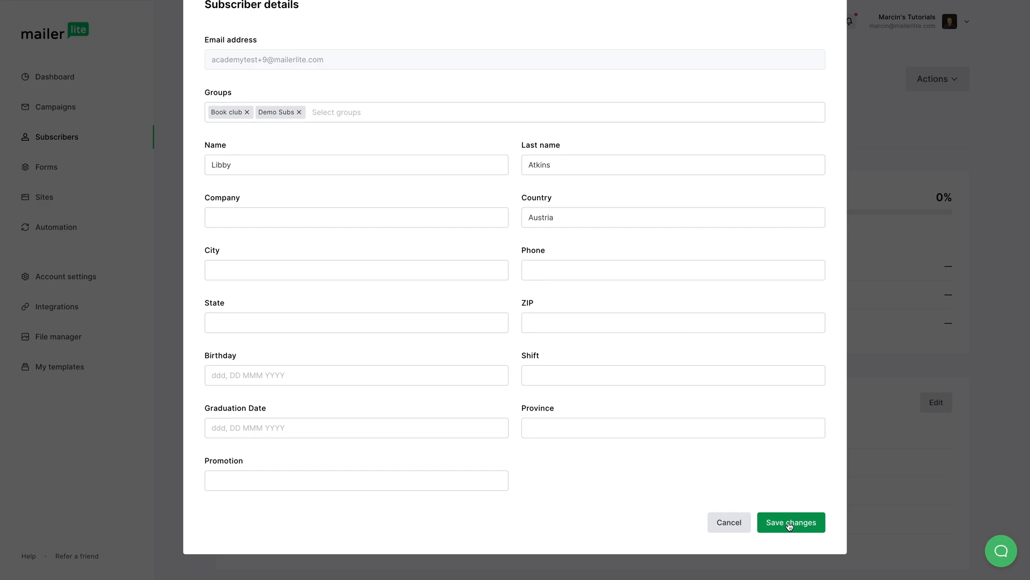
pyautogui.click(790, 522)
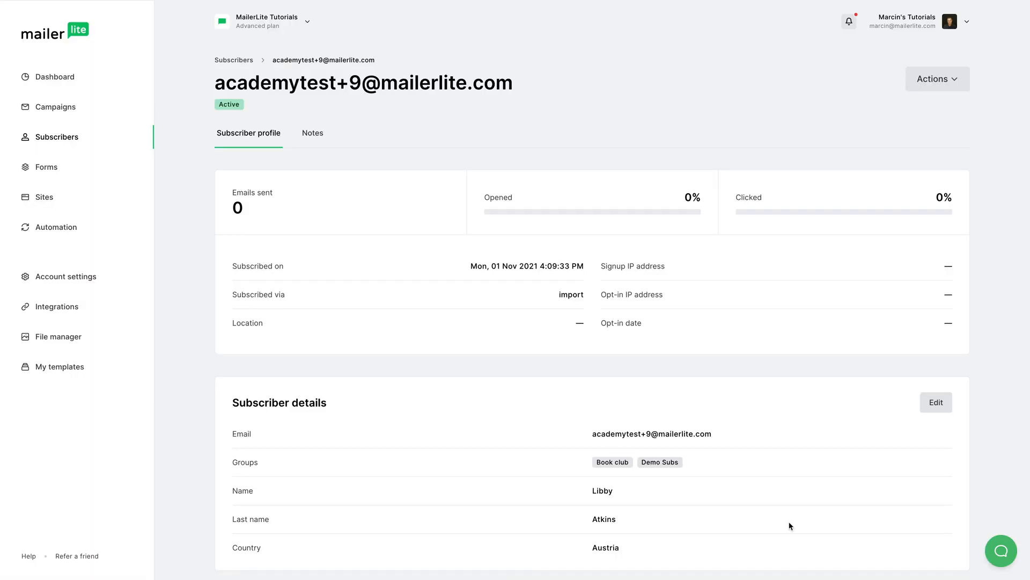
pyautogui.moveTo(595, 111)
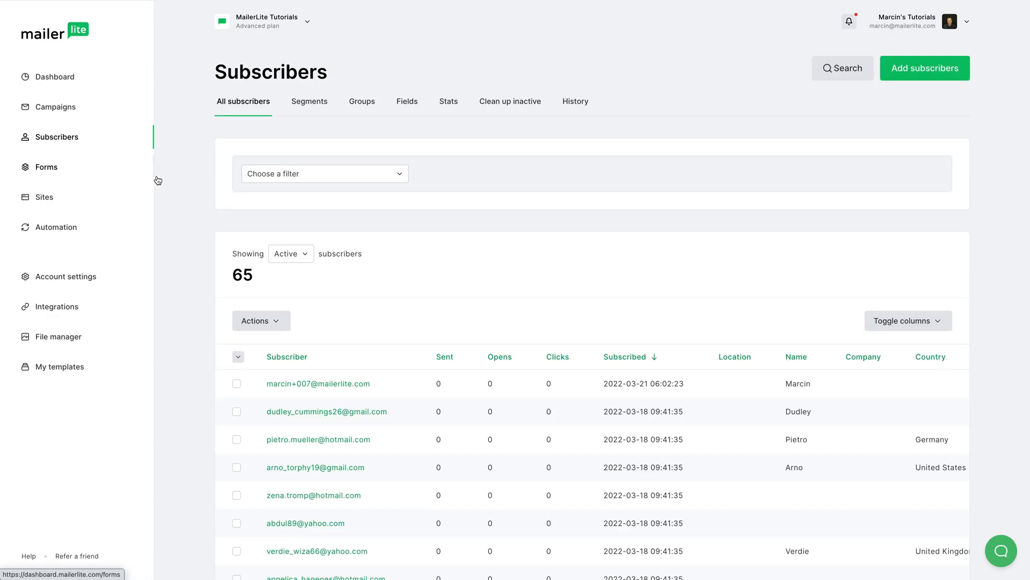
pyautogui.click(309, 101)
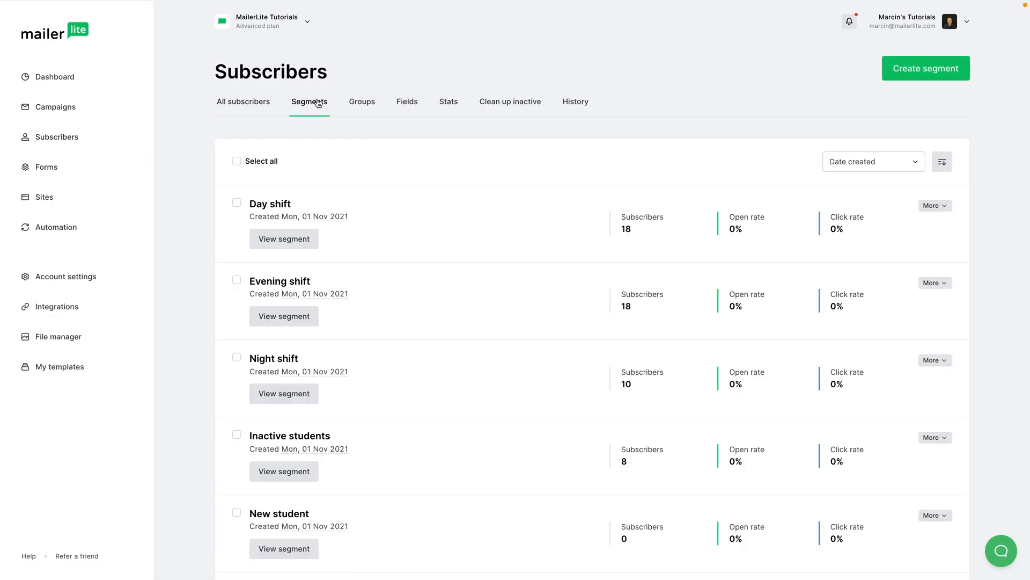
pyautogui.scroll(-3)
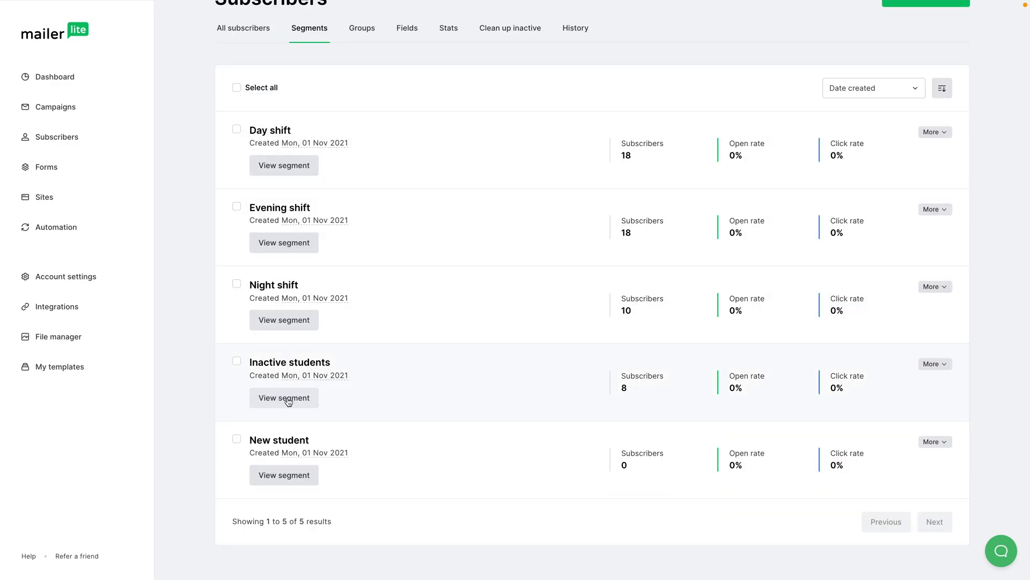
pyautogui.moveTo(624, 403)
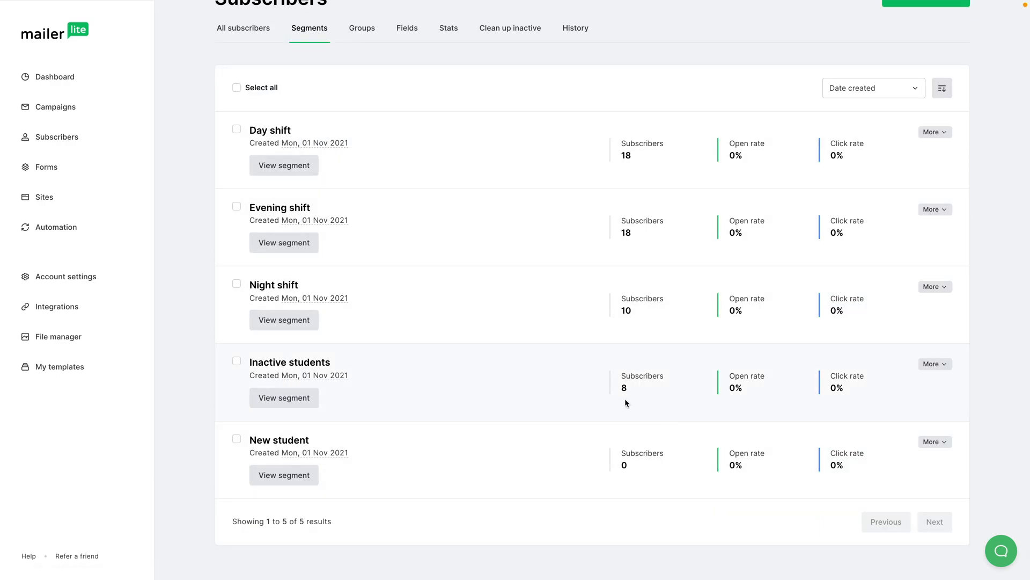
pyautogui.moveTo(284, 397)
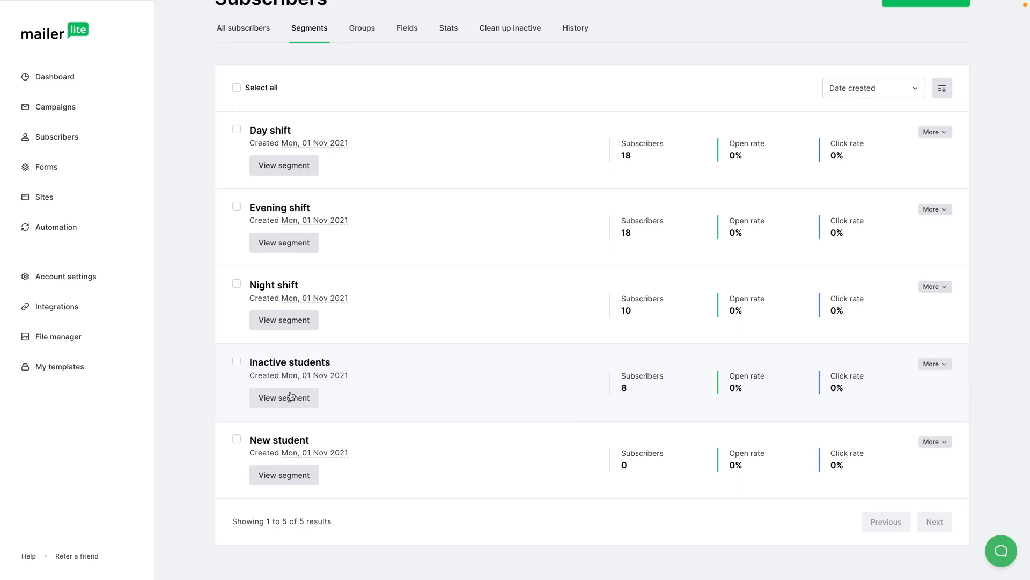
pyautogui.click(284, 397)
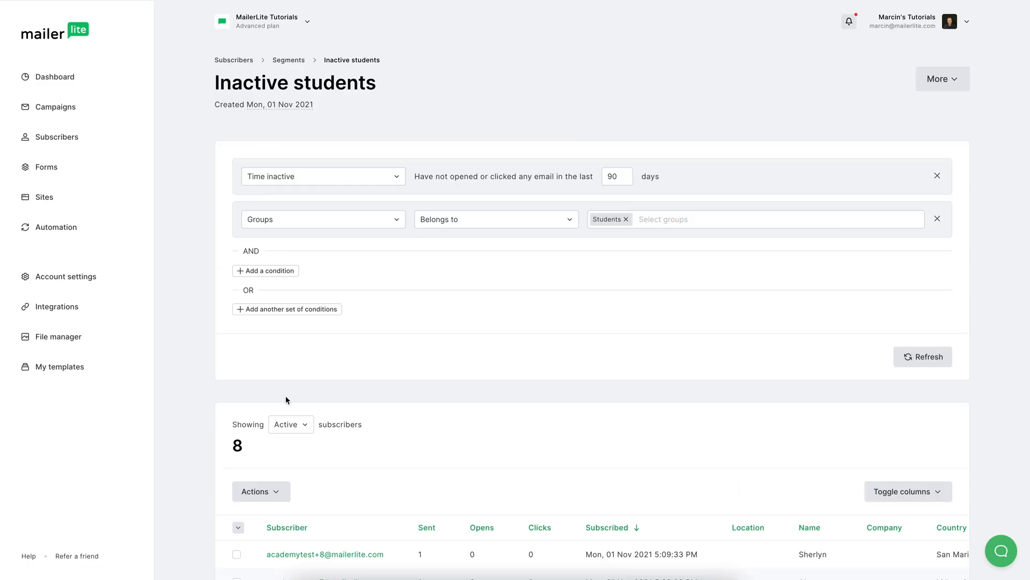
pyautogui.scroll(-3)
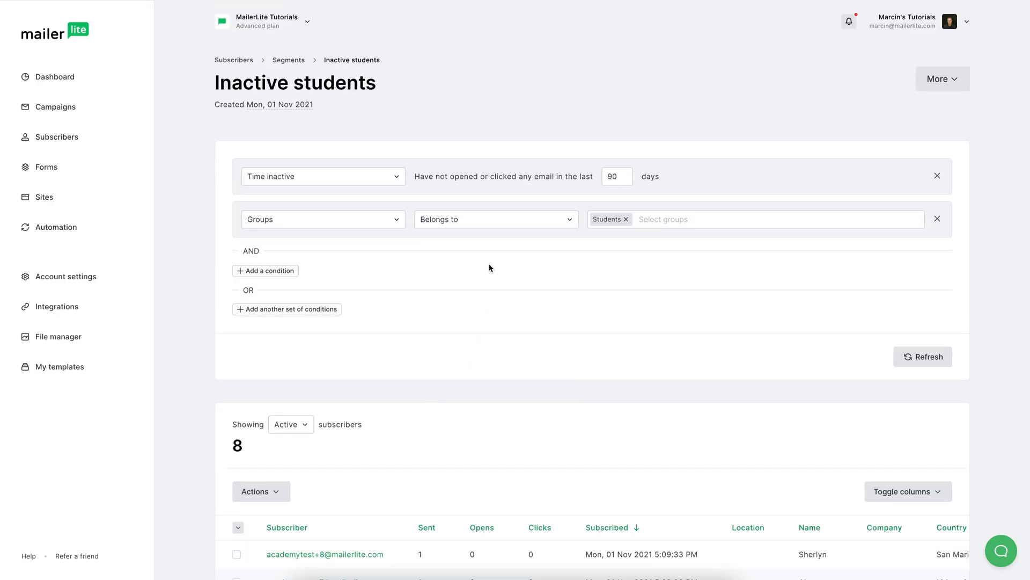
pyautogui.moveTo(338, 89)
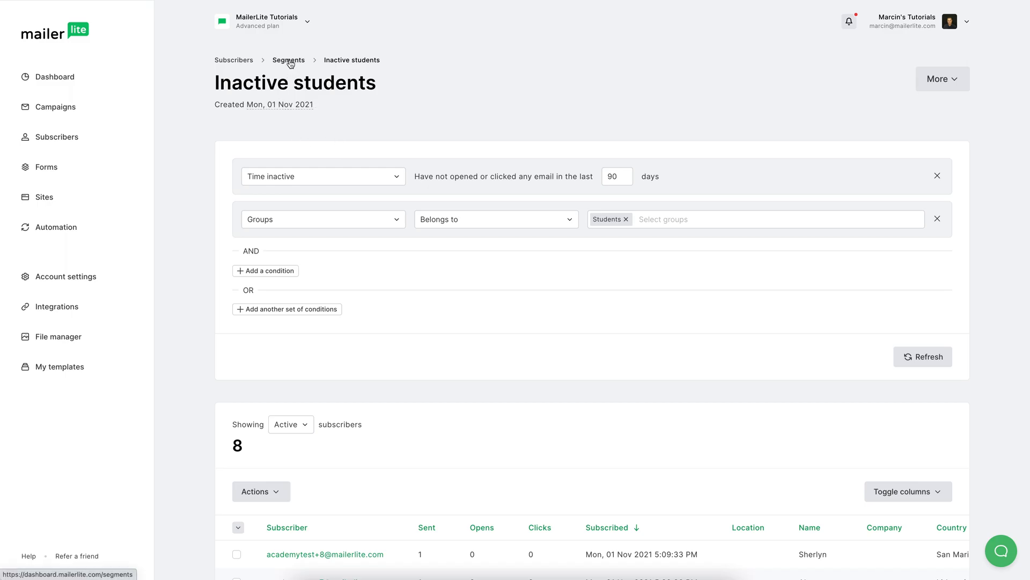
pyautogui.click(288, 60)
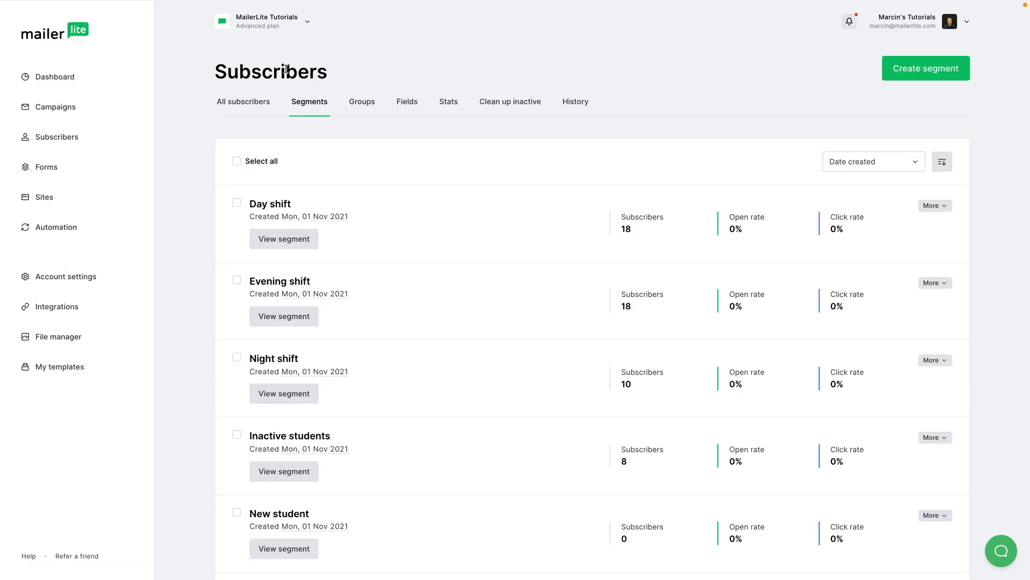
pyautogui.moveTo(925, 110)
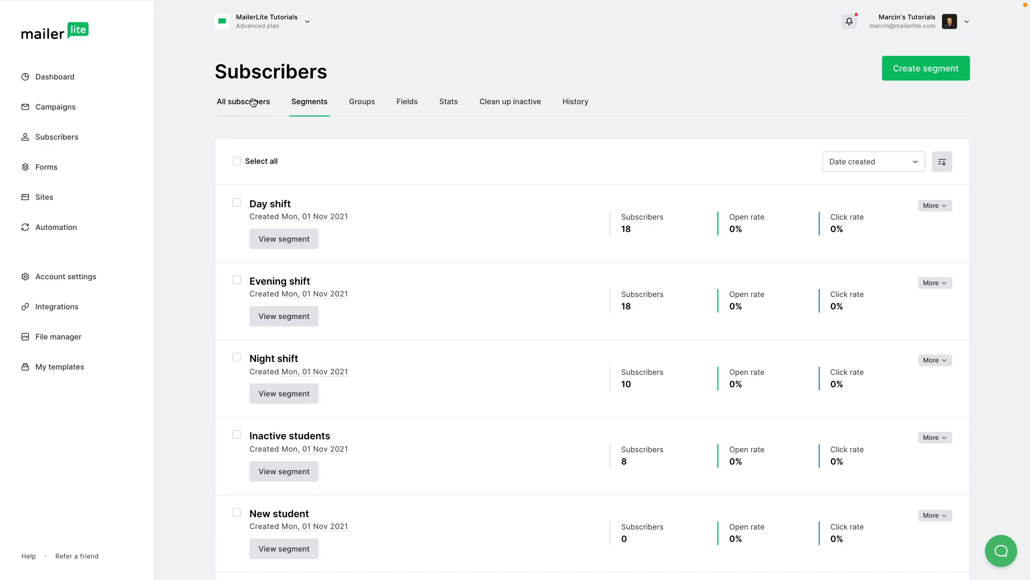
# Step: Filter all subscribers by Fields: Country is set, narrowing the list to 13 subscribers
pyautogui.click(243, 102)
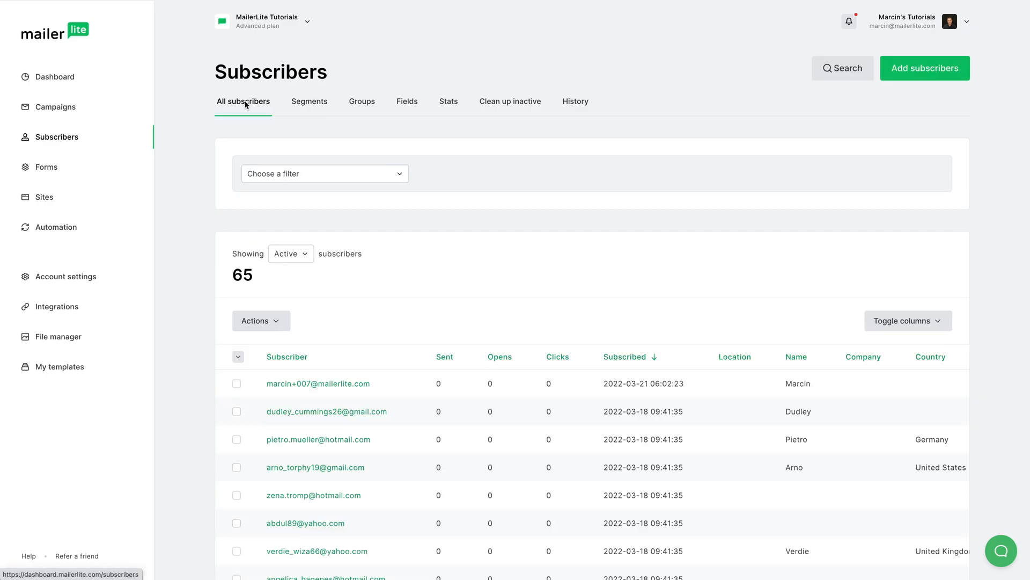
pyautogui.moveTo(255, 246)
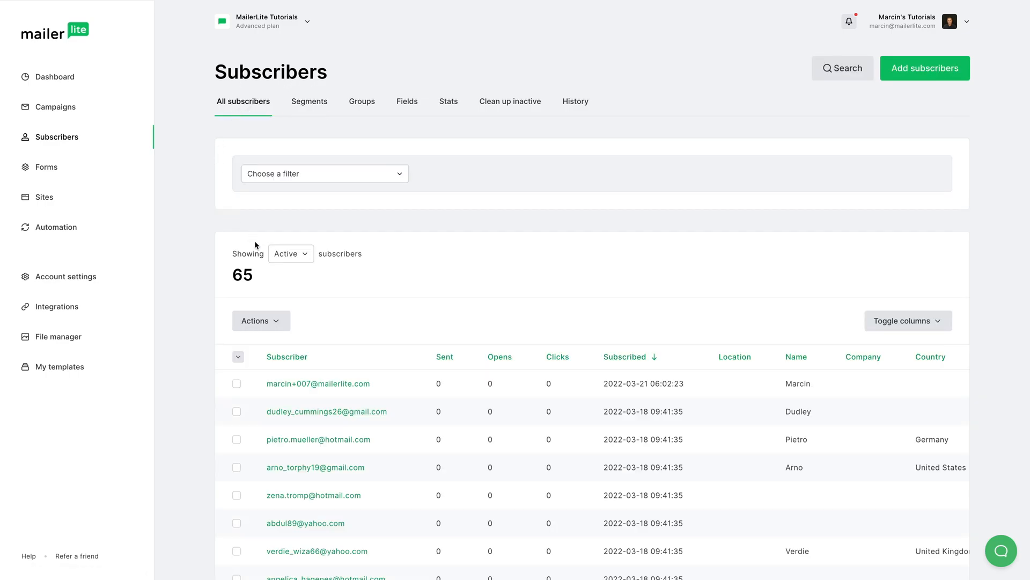
pyautogui.click(290, 253)
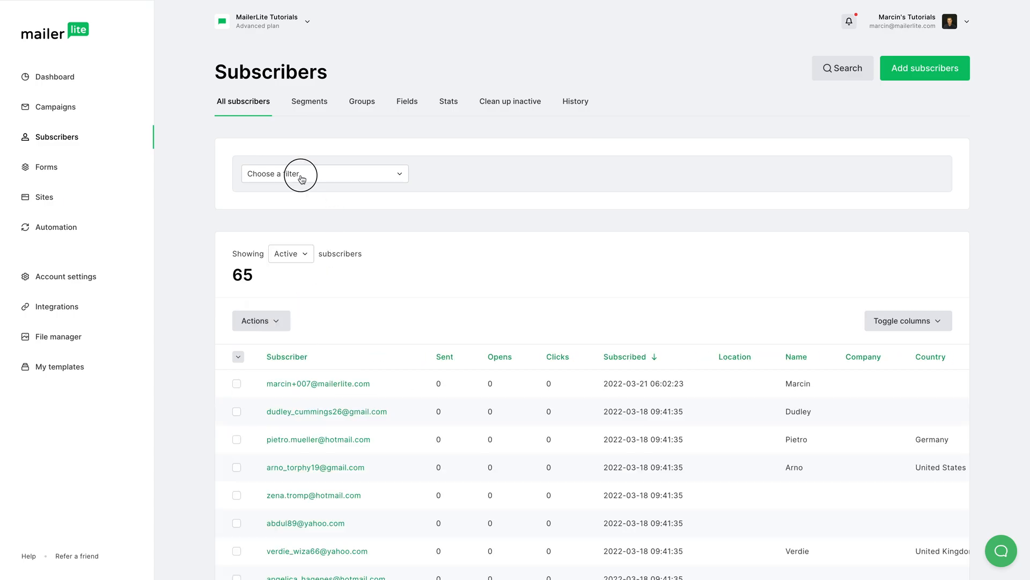
pyautogui.click(323, 173)
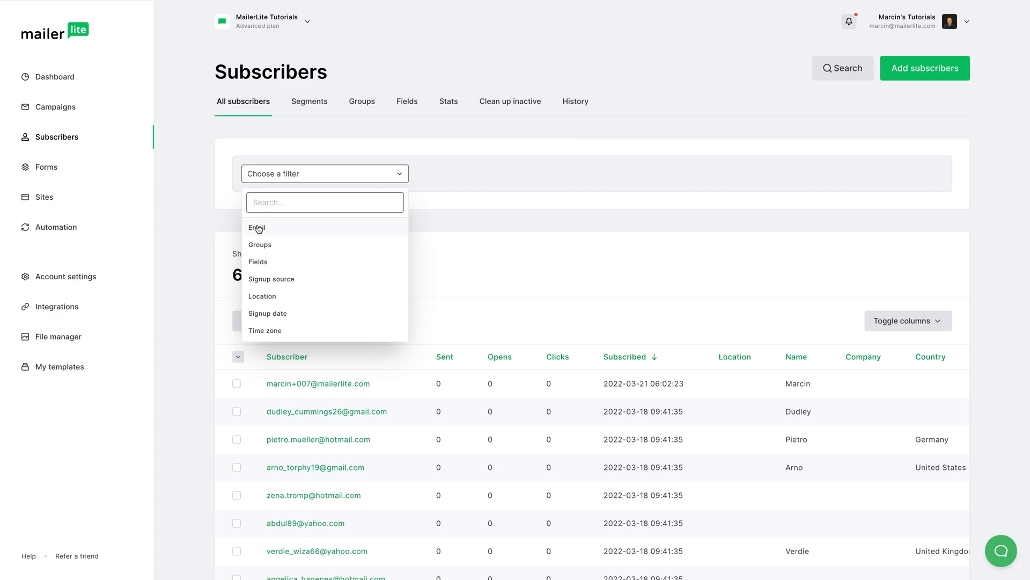
pyautogui.click(257, 261)
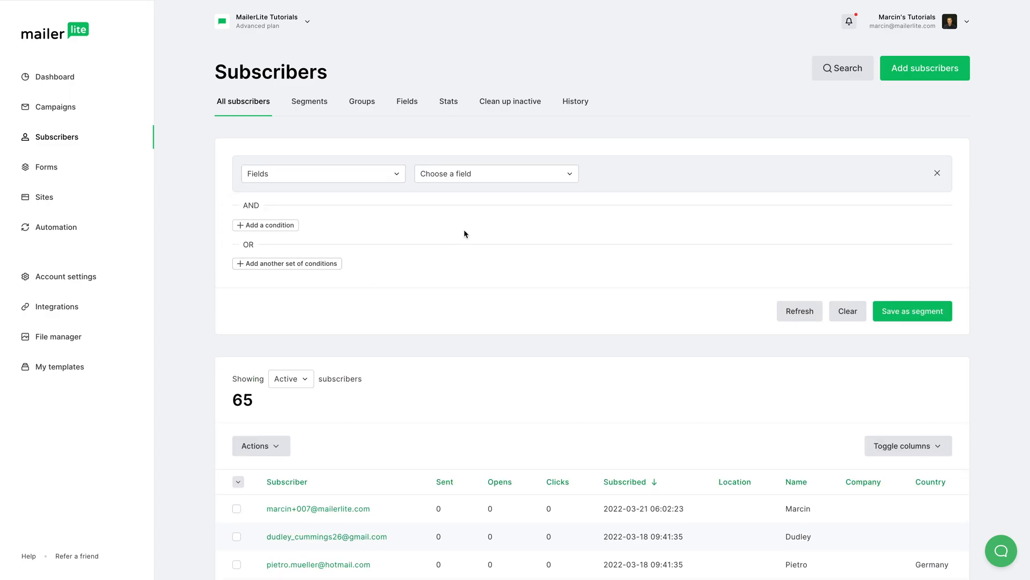
pyautogui.click(495, 173)
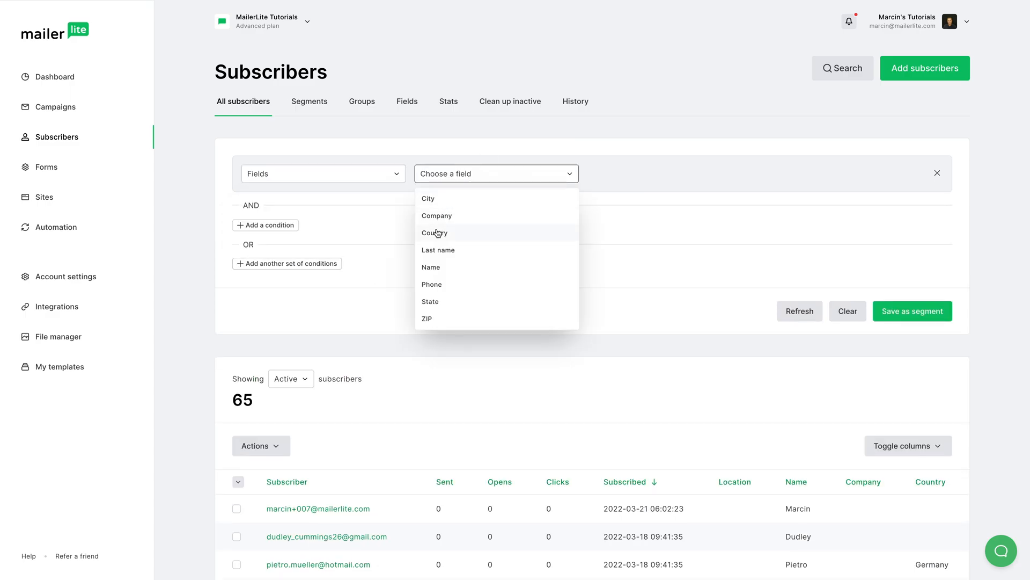
pyautogui.click(435, 232)
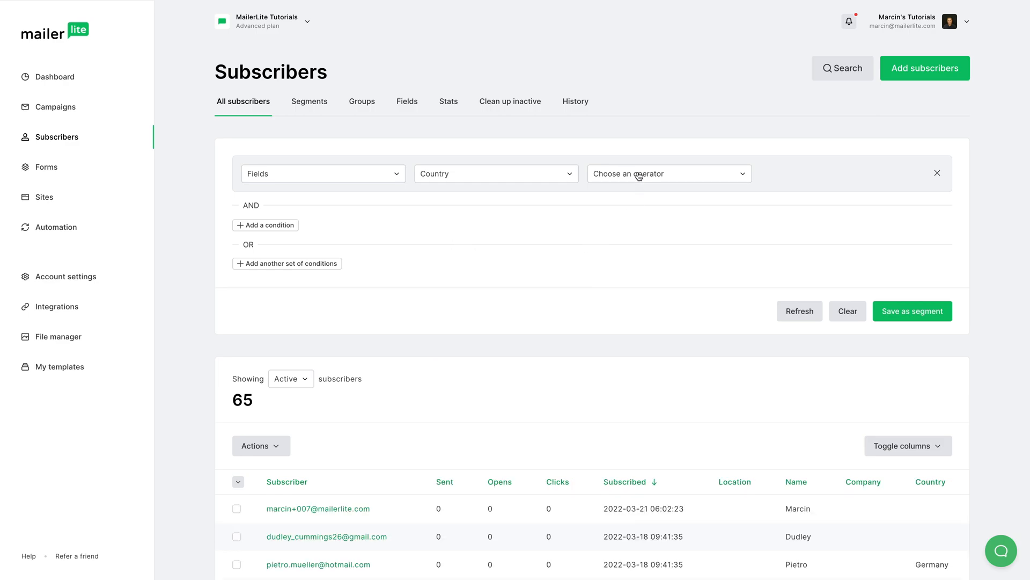
pyautogui.click(668, 174)
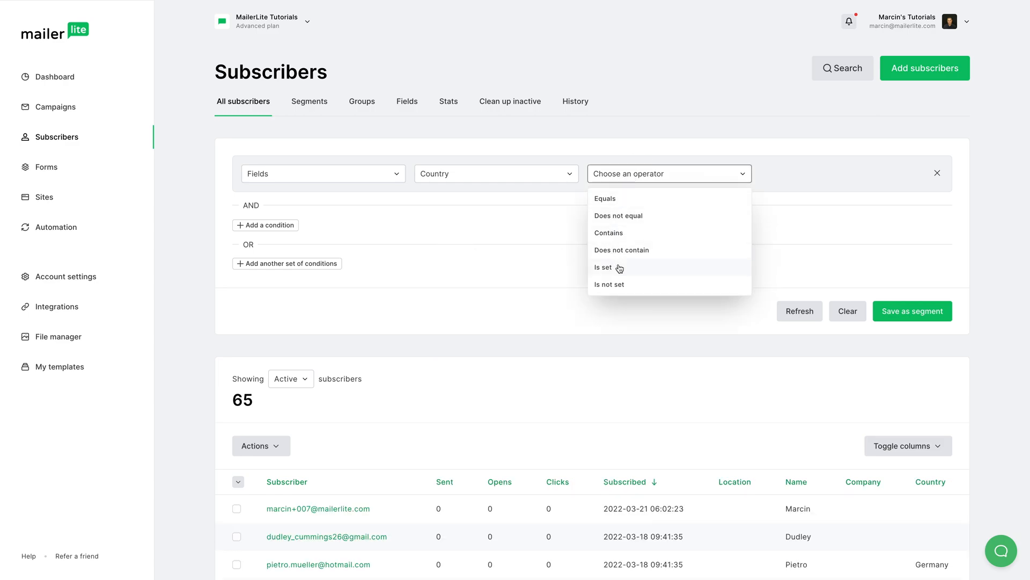
pyautogui.click(604, 267)
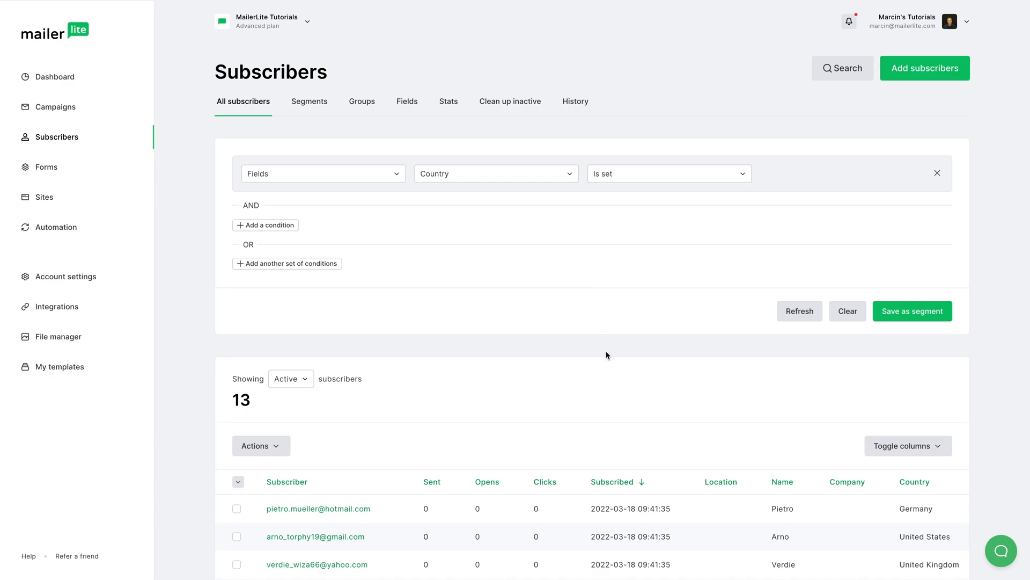
pyautogui.scroll(-3)
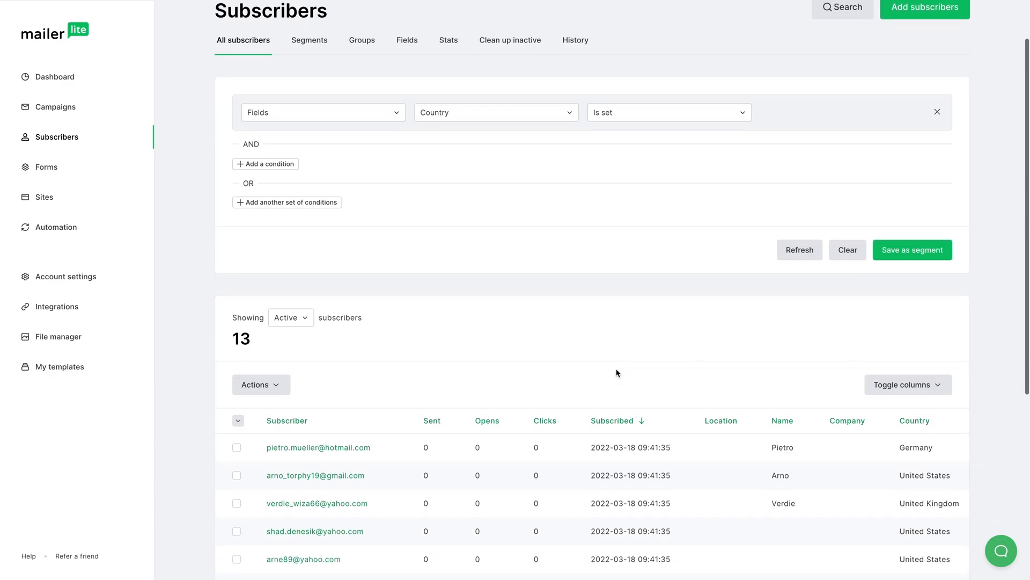
pyautogui.scroll(-3)
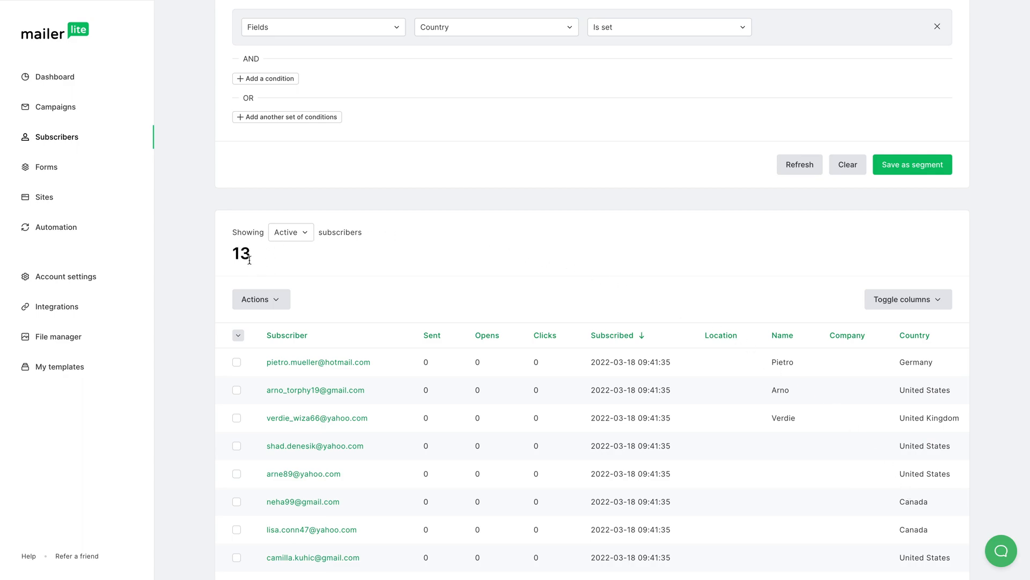
pyautogui.moveTo(886, 387)
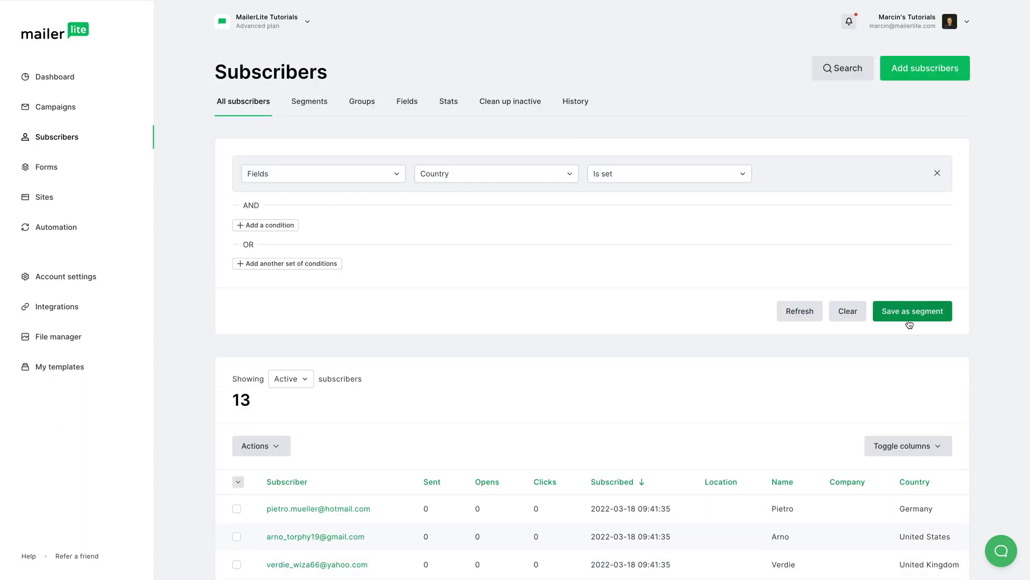
# Step: Save the Country-is-set filter as a segment named 'Subscribers with country data'
pyautogui.click(911, 310)
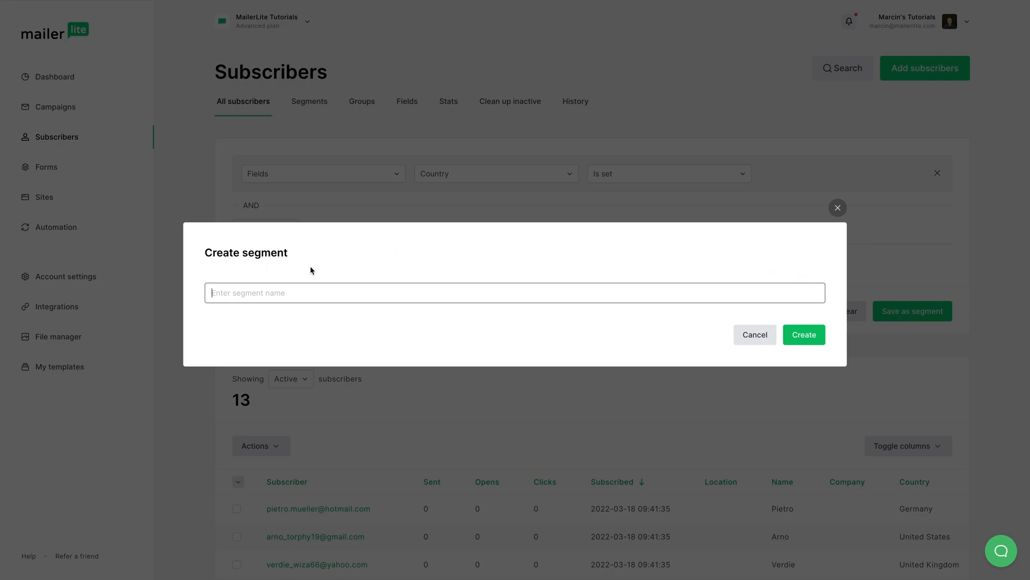
pyautogui.write('Subscribers with country data')
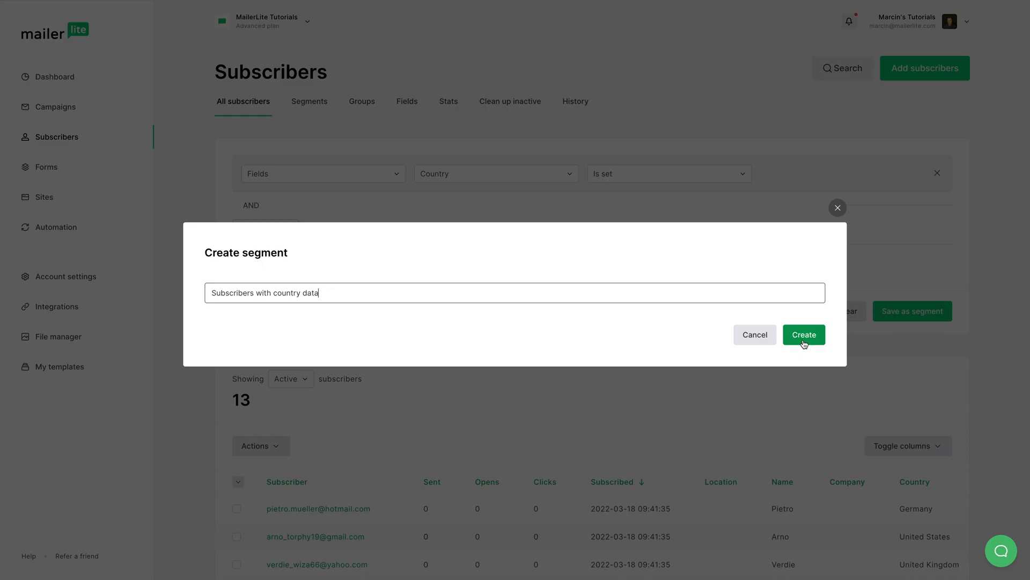
pyautogui.click(803, 334)
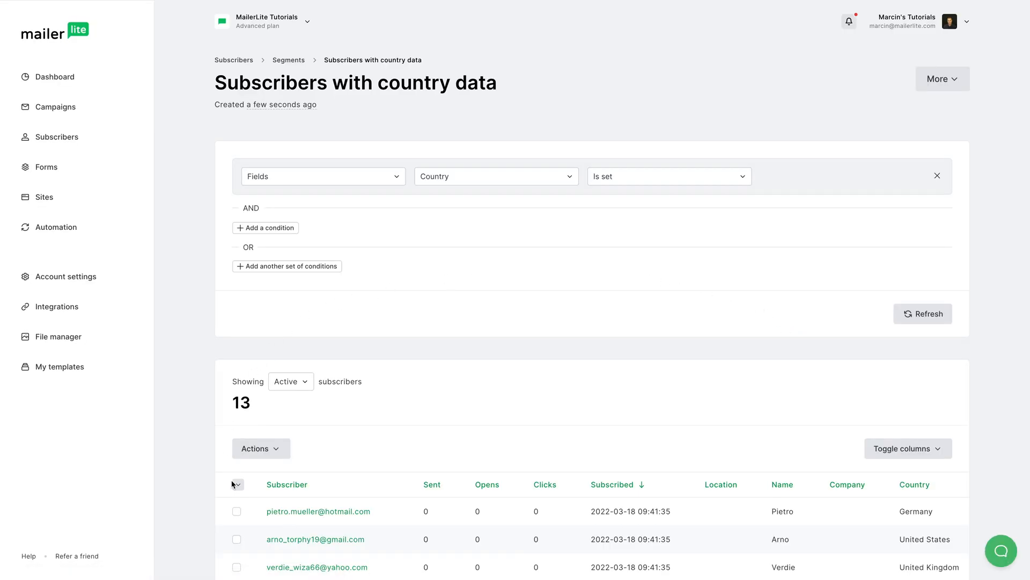
pyautogui.moveTo(524, 365)
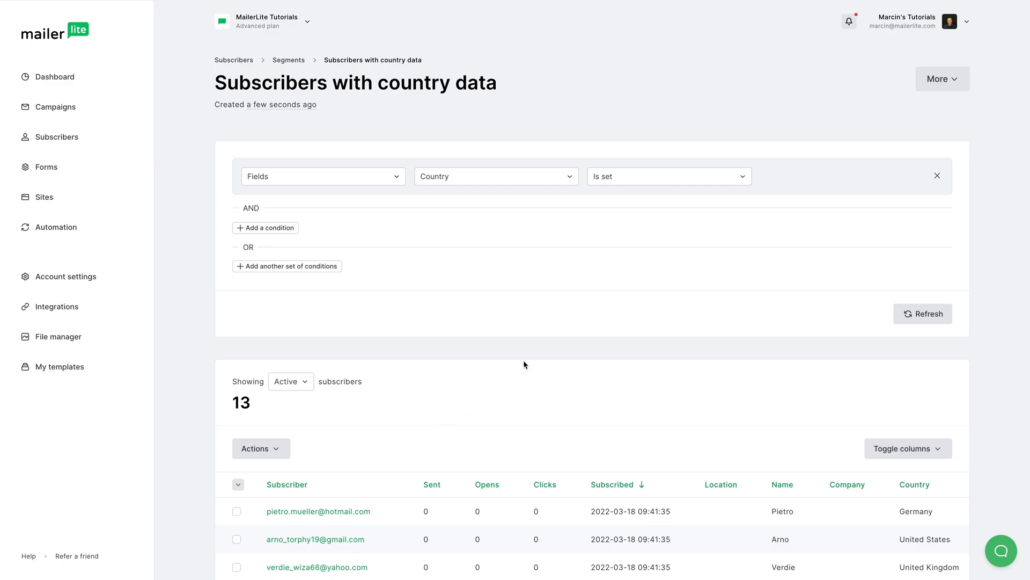
pyautogui.moveTo(407, 176)
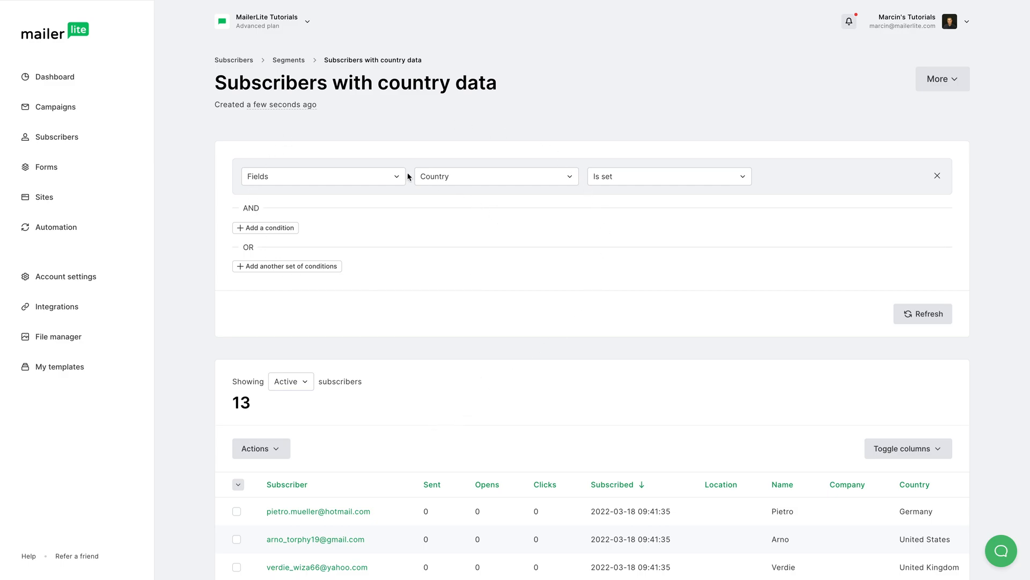
pyautogui.moveTo(355, 144)
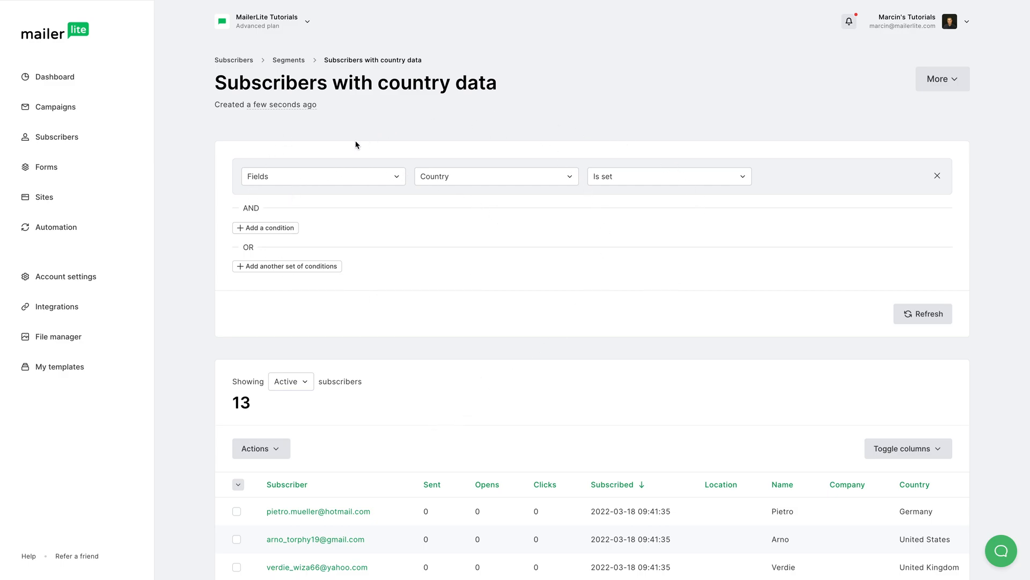
pyautogui.moveTo(288, 59)
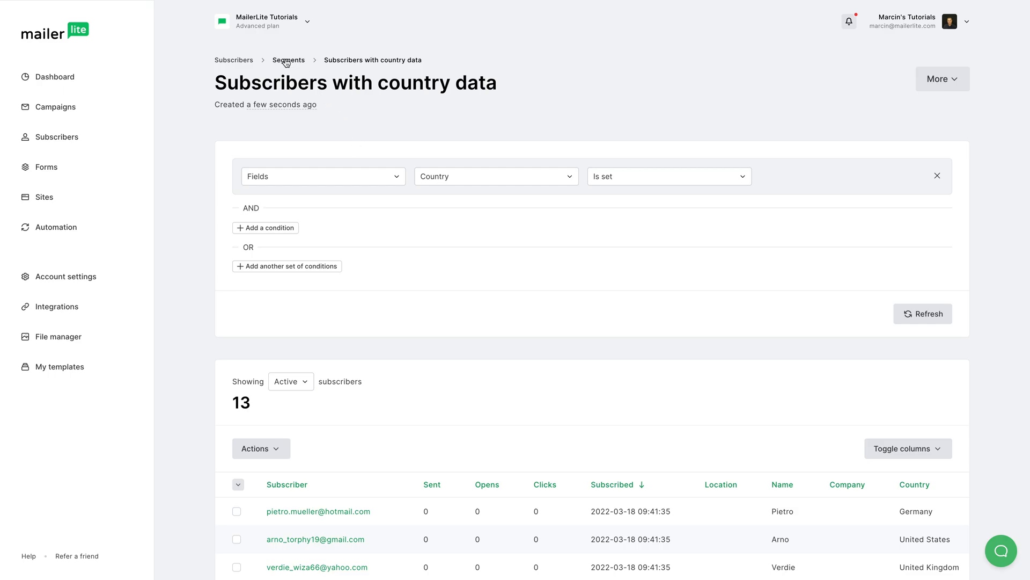
# Step: Return to the segments list via the Segments breadcrumb
pyautogui.click(288, 60)
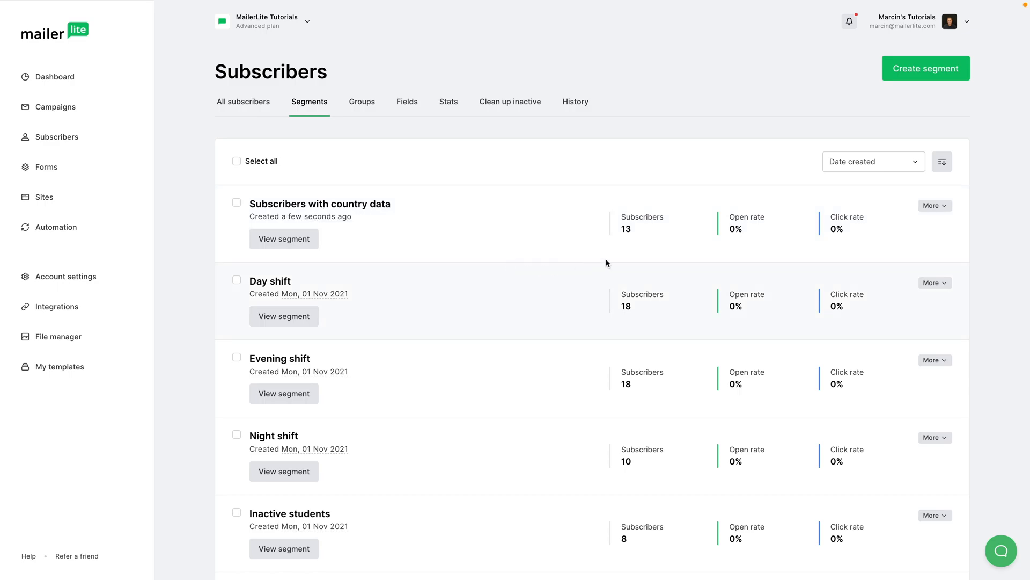
pyautogui.moveTo(644, 238)
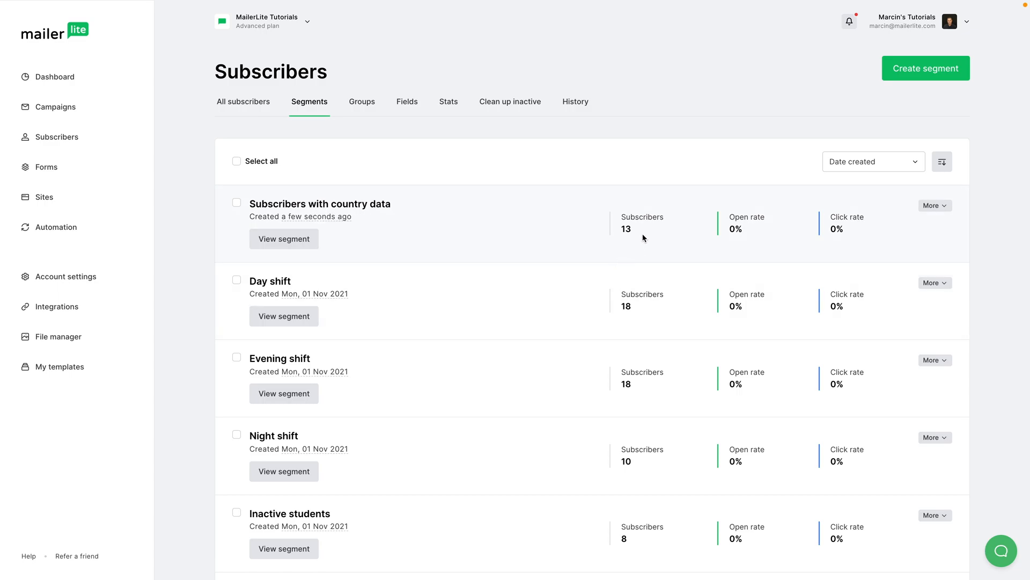
pyautogui.moveTo(368, 263)
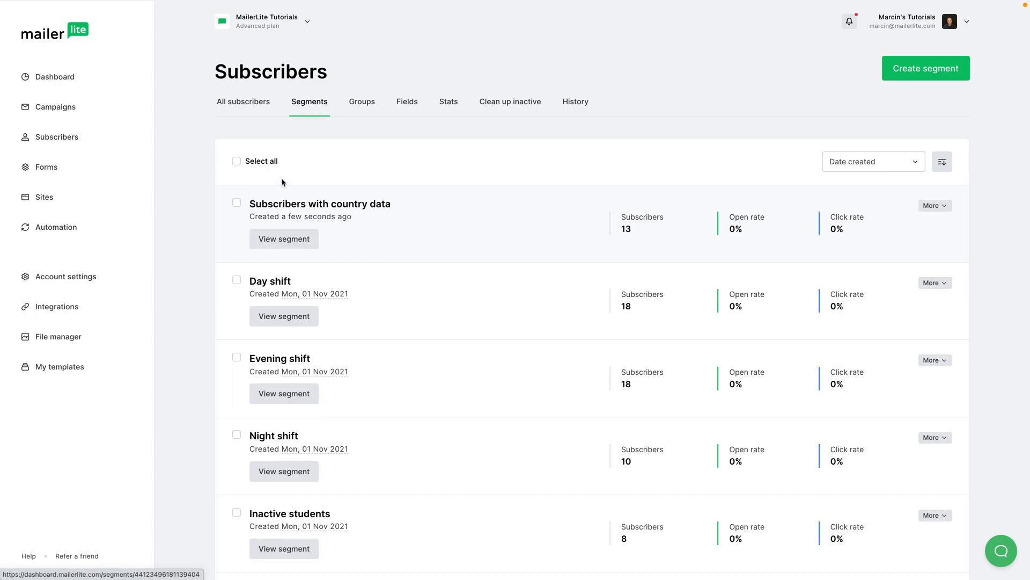
pyautogui.moveTo(56, 107)
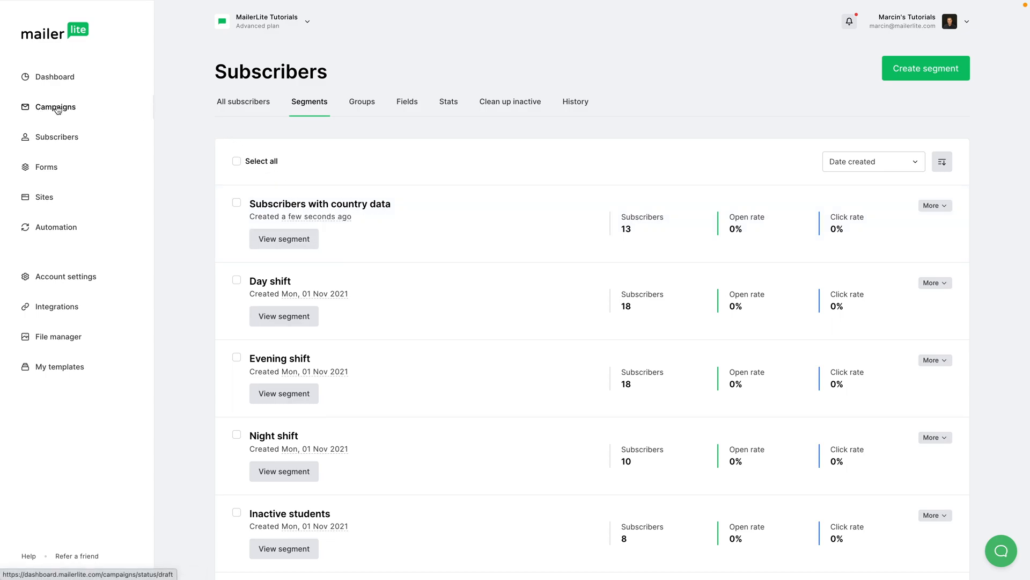
pyautogui.moveTo(365, 129)
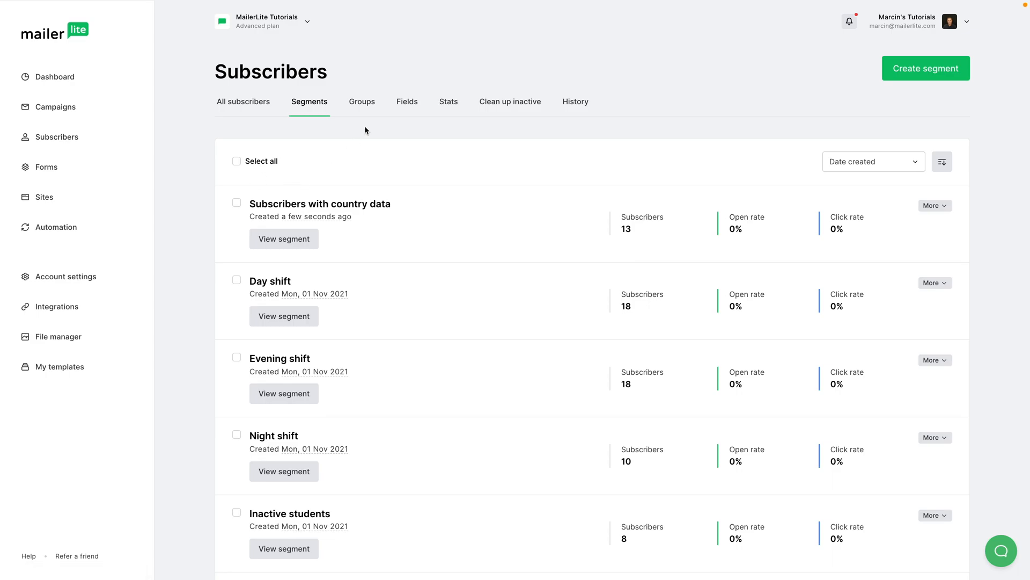
# Step: Start a new group on the Groups tab and enter the name 'Cat lovers'
pyautogui.click(362, 102)
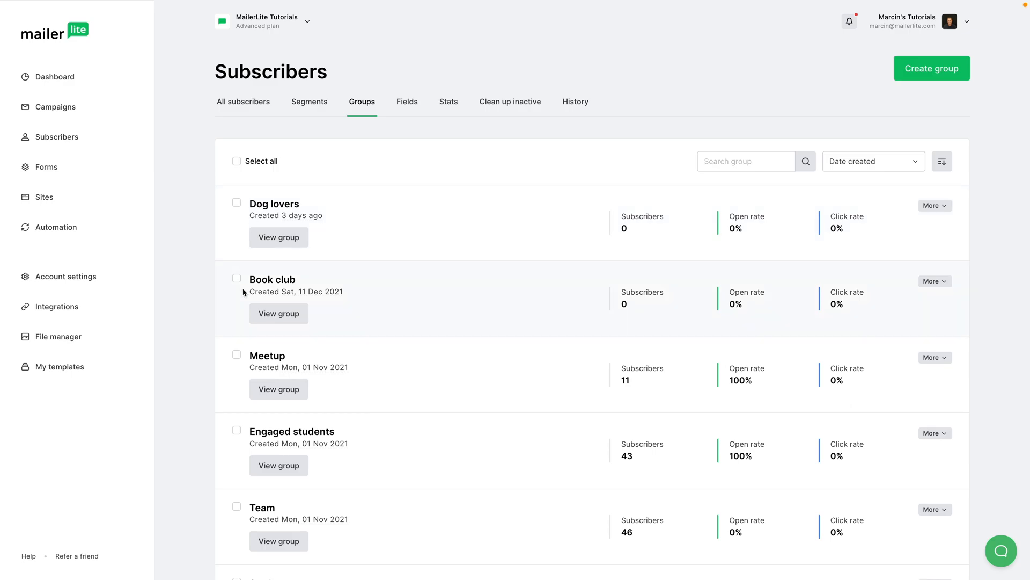
pyautogui.moveTo(879, 101)
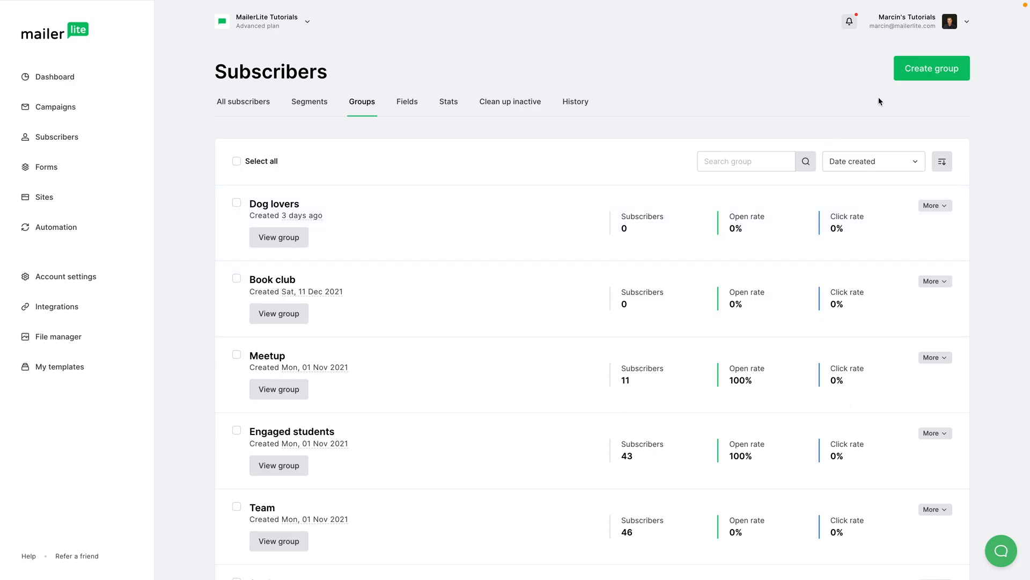
pyautogui.click(930, 67)
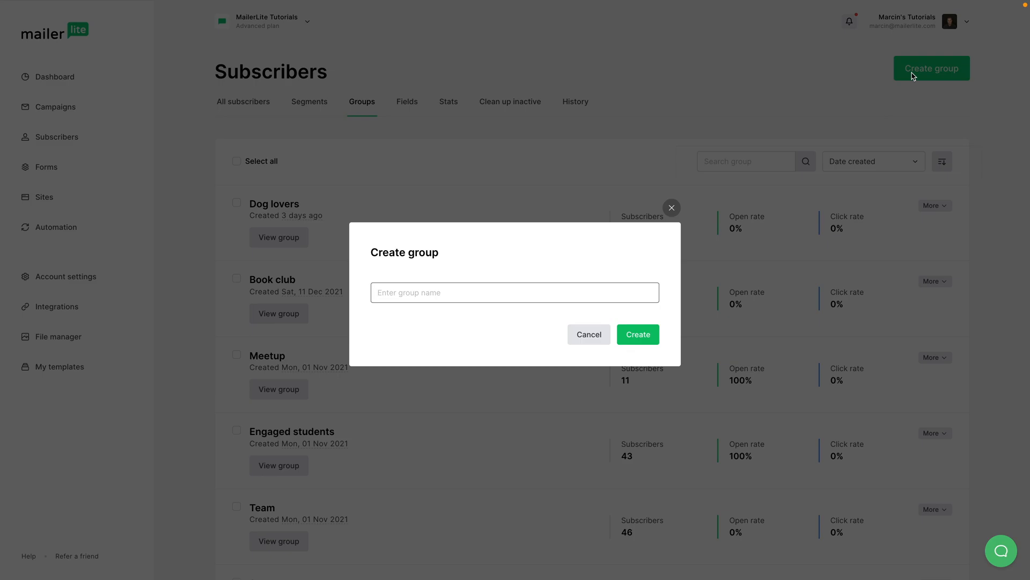
pyautogui.write('Cat lover')
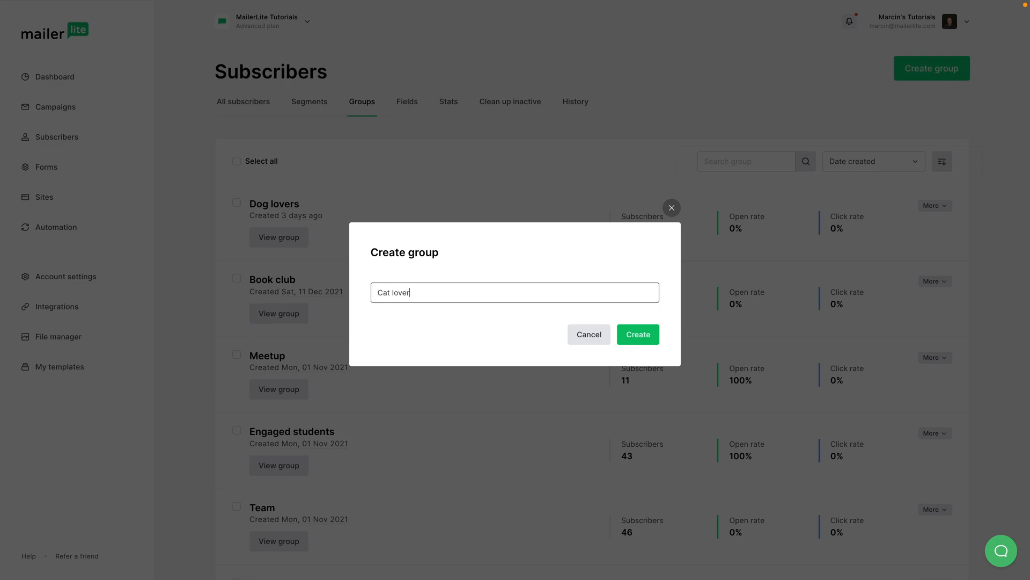
pyautogui.write('s')
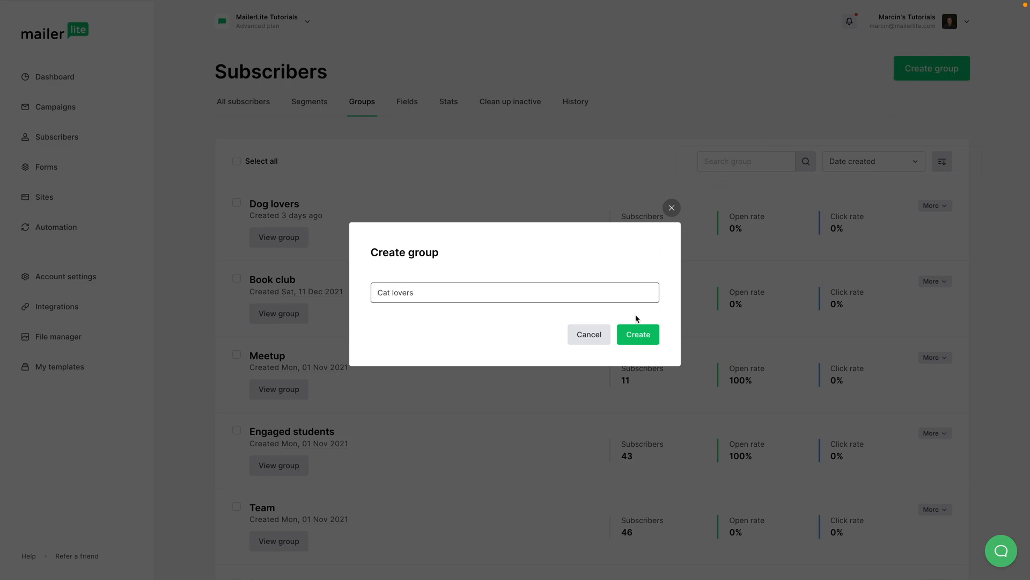
# Step: Create the Cat lovers group, adding it to the groups list with 0 subscribers
pyautogui.click(636, 334)
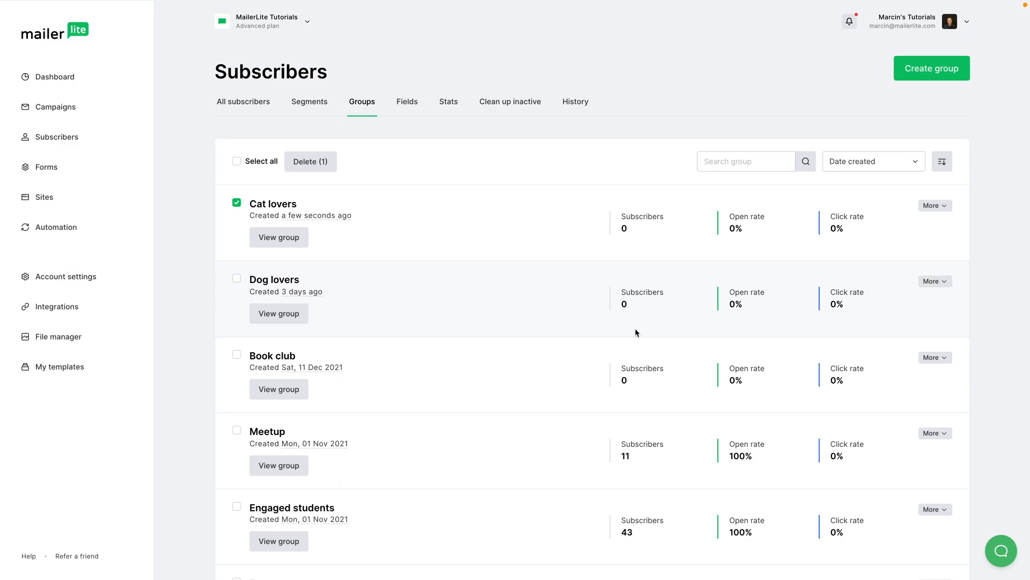
pyautogui.moveTo(116, 205)
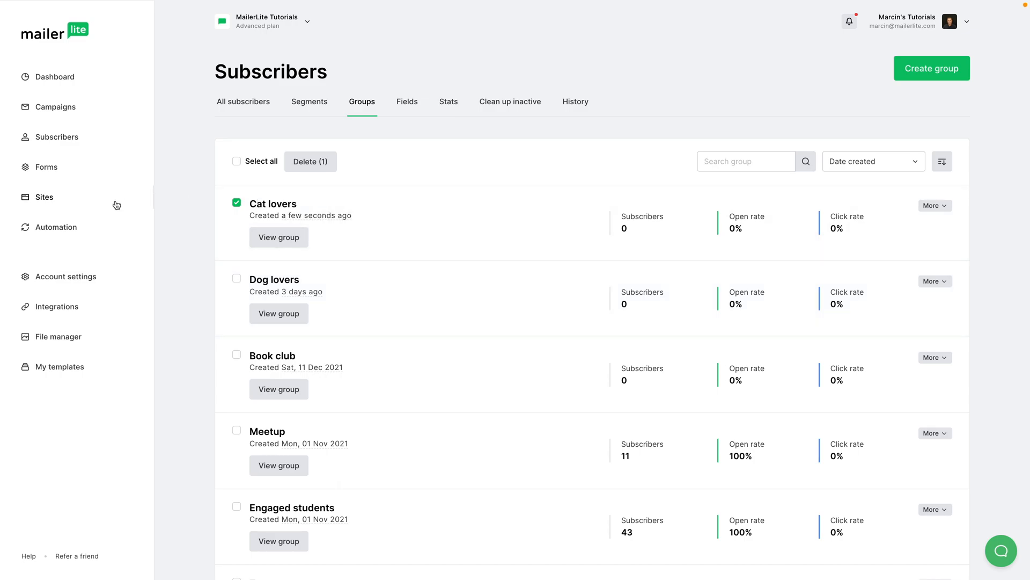
pyautogui.moveTo(46, 167)
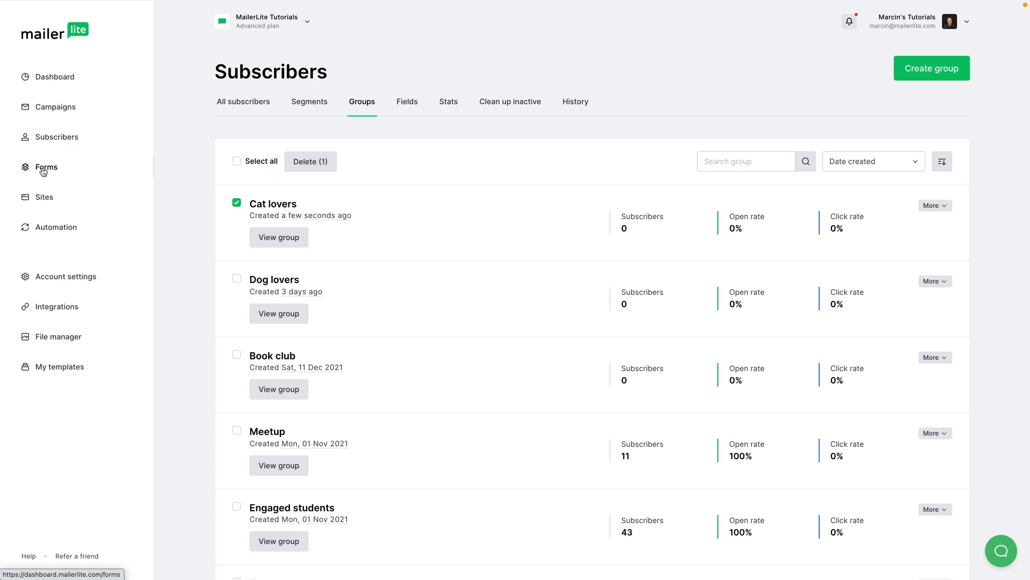
pyautogui.moveTo(439, 182)
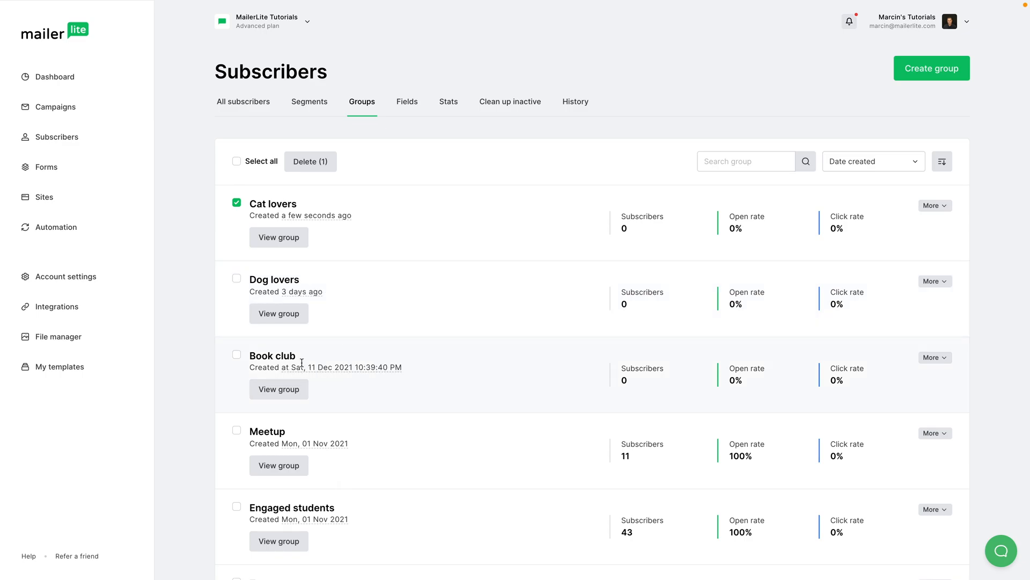
pyautogui.scroll(-3)
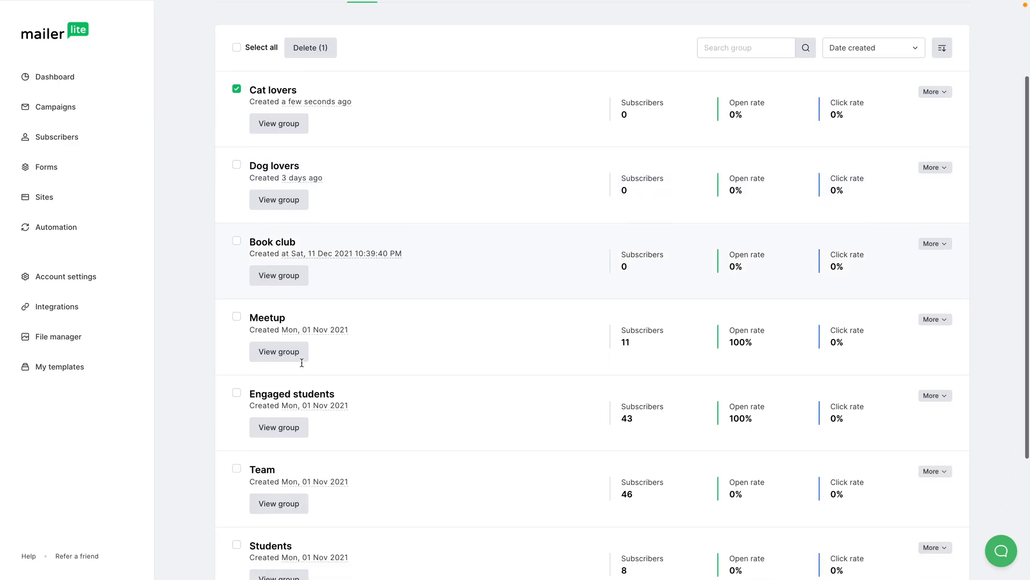
pyautogui.scroll(-3)
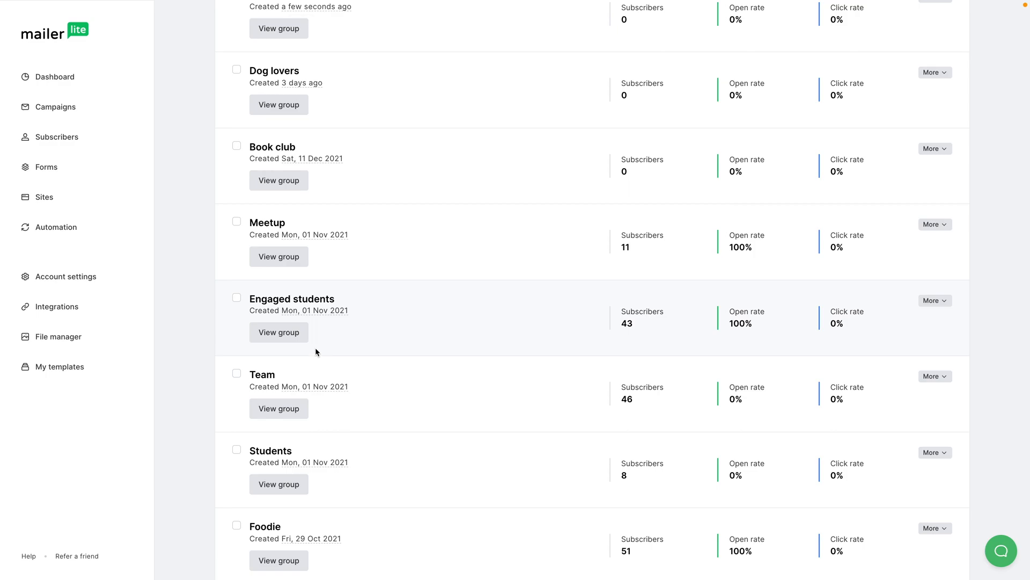
pyautogui.moveTo(319, 296)
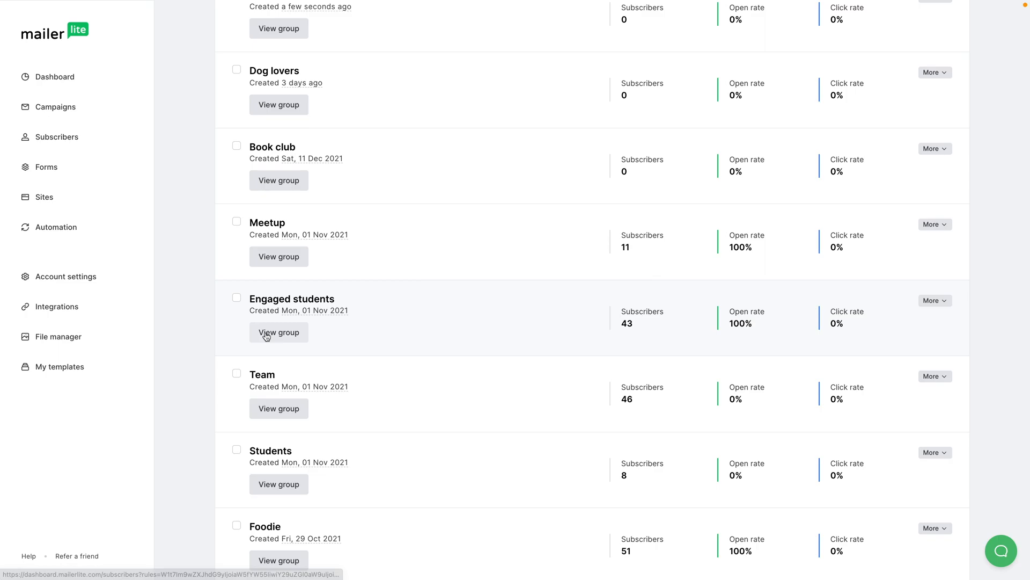
# Step: View the Engaged students group's 43 members and select the first two subscribers for bulk actions
pyautogui.click(278, 332)
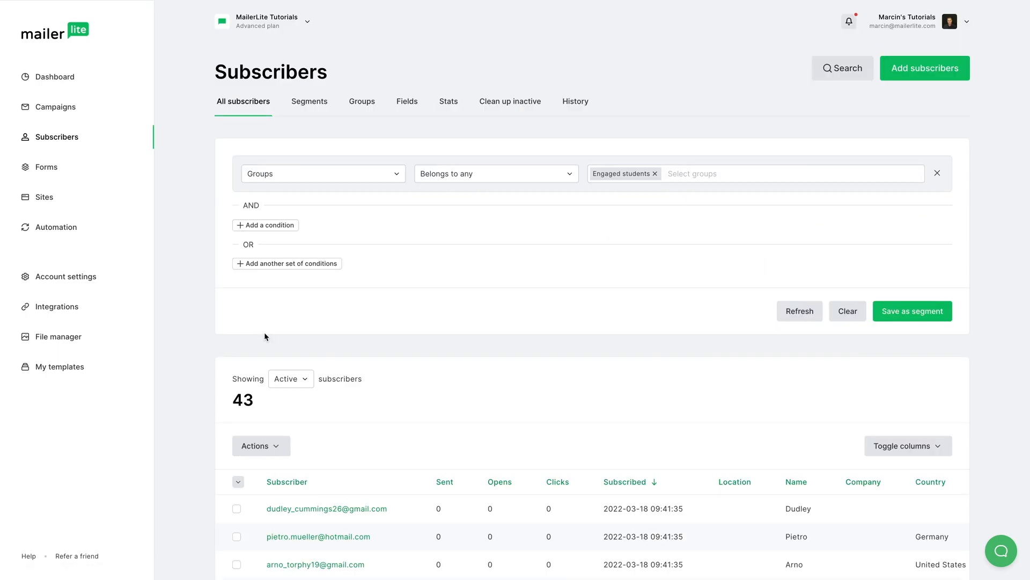
pyautogui.scroll(-3)
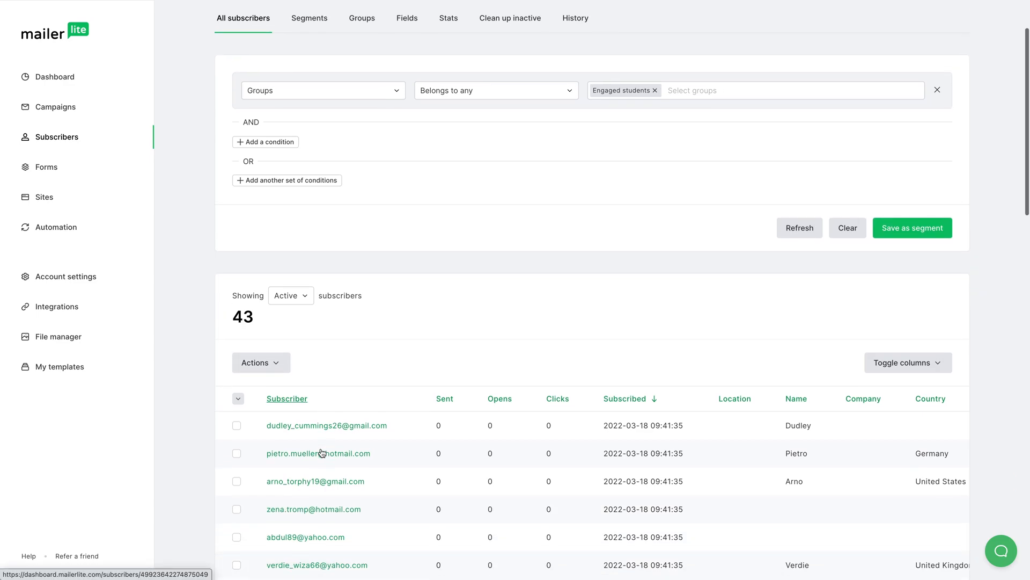
pyautogui.click(237, 425)
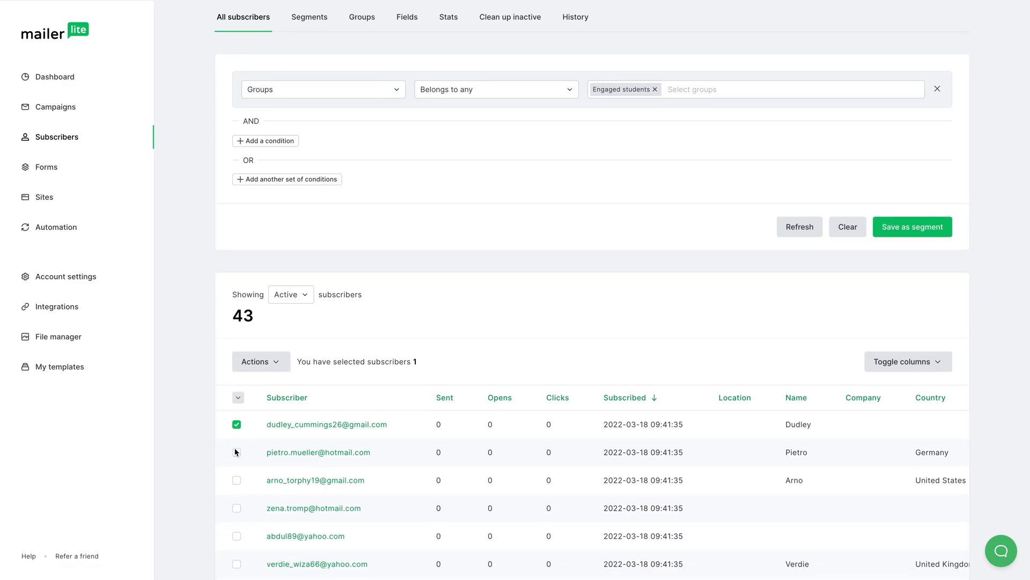
pyautogui.click(236, 452)
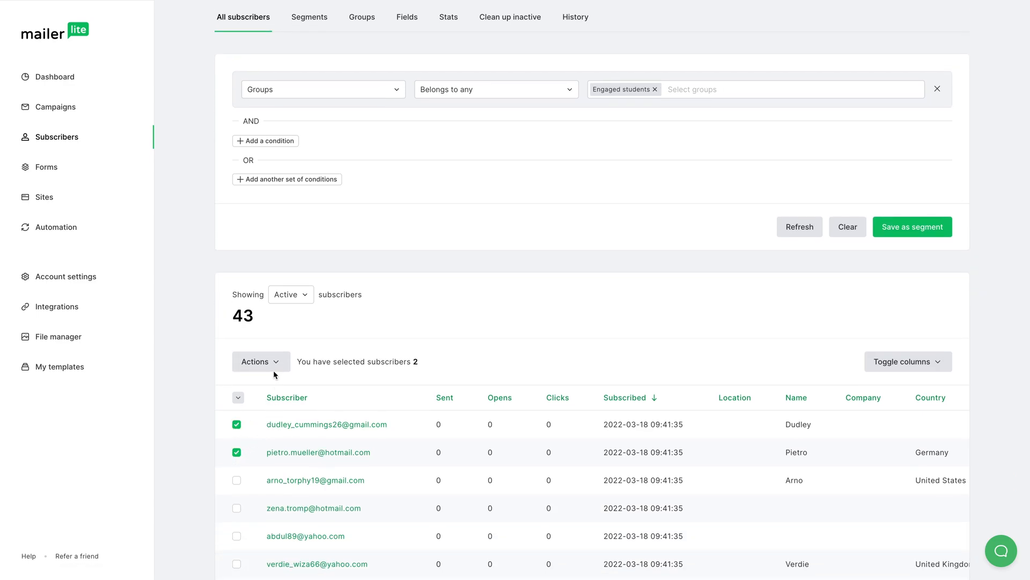
pyautogui.click(260, 361)
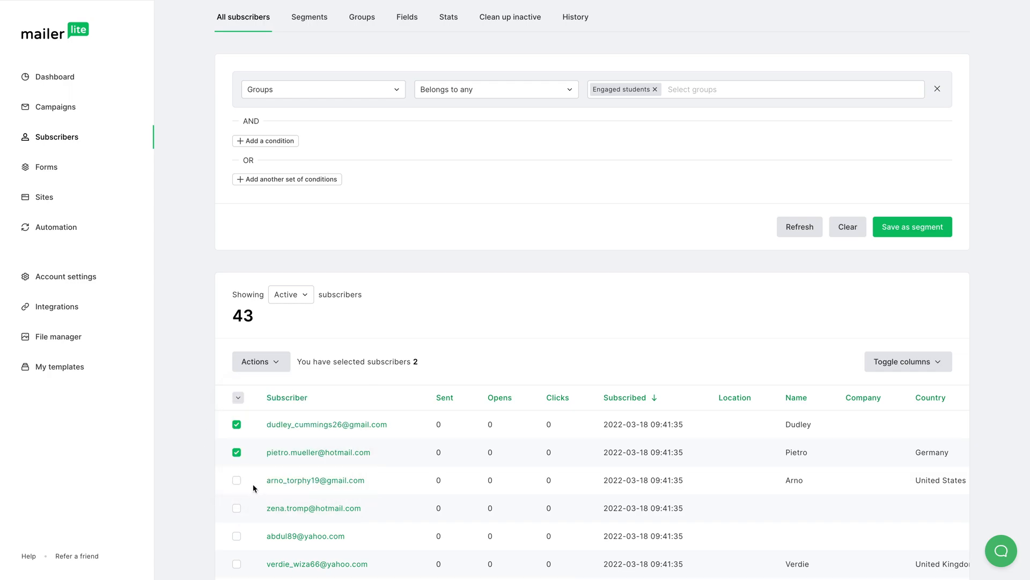
pyautogui.moveTo(315, 479)
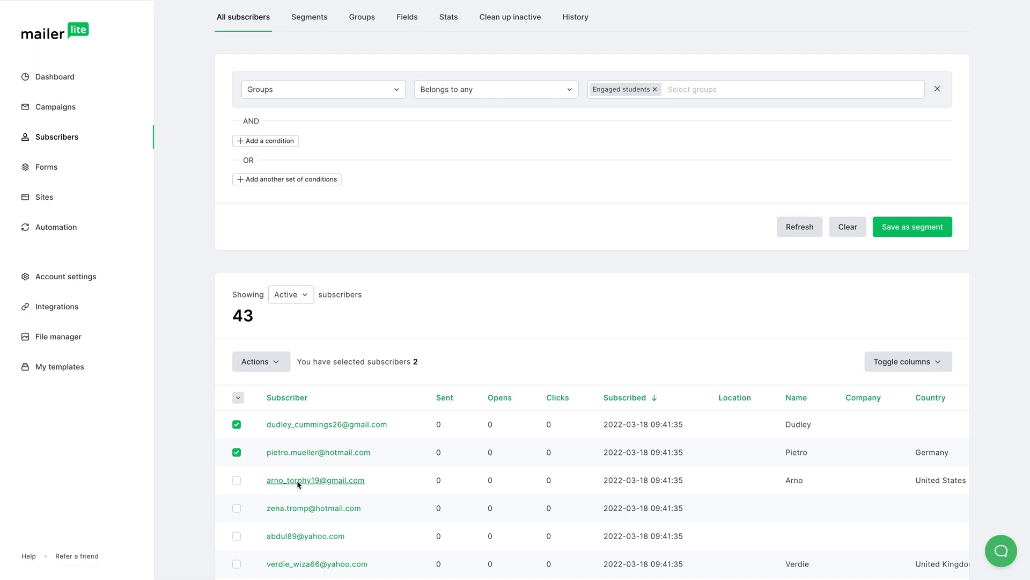
pyautogui.click(315, 480)
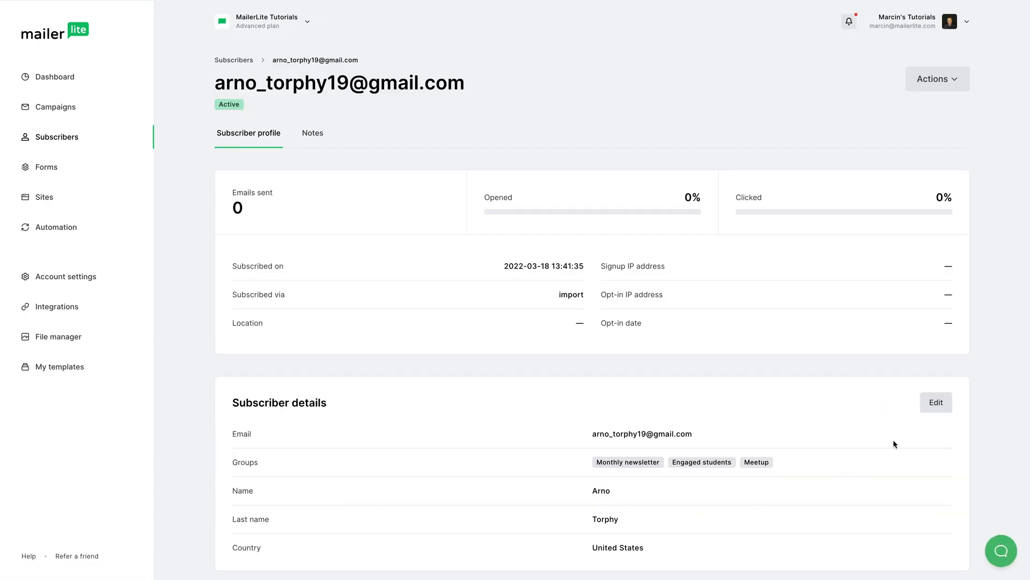
pyautogui.click(936, 401)
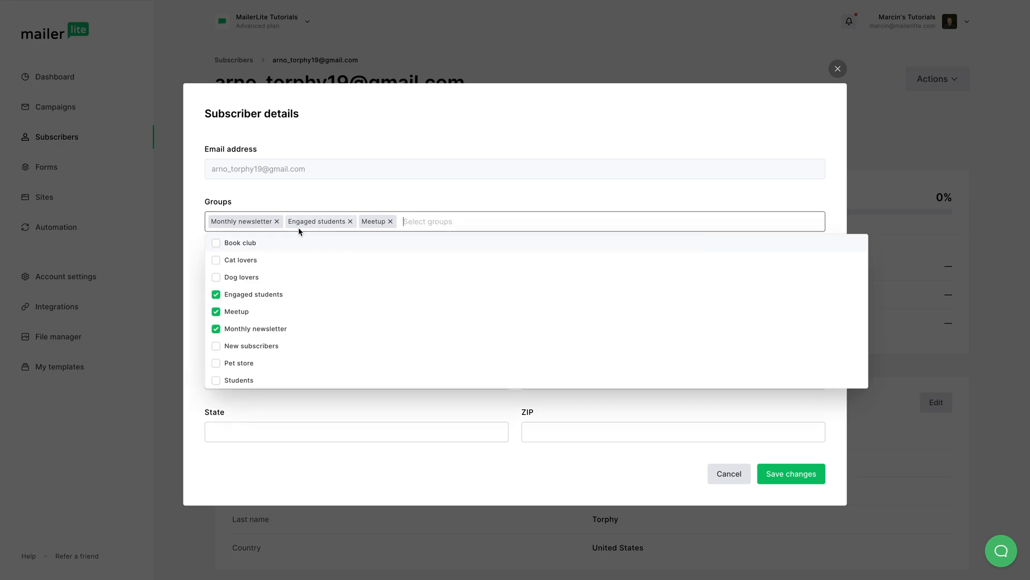
pyautogui.click(216, 259)
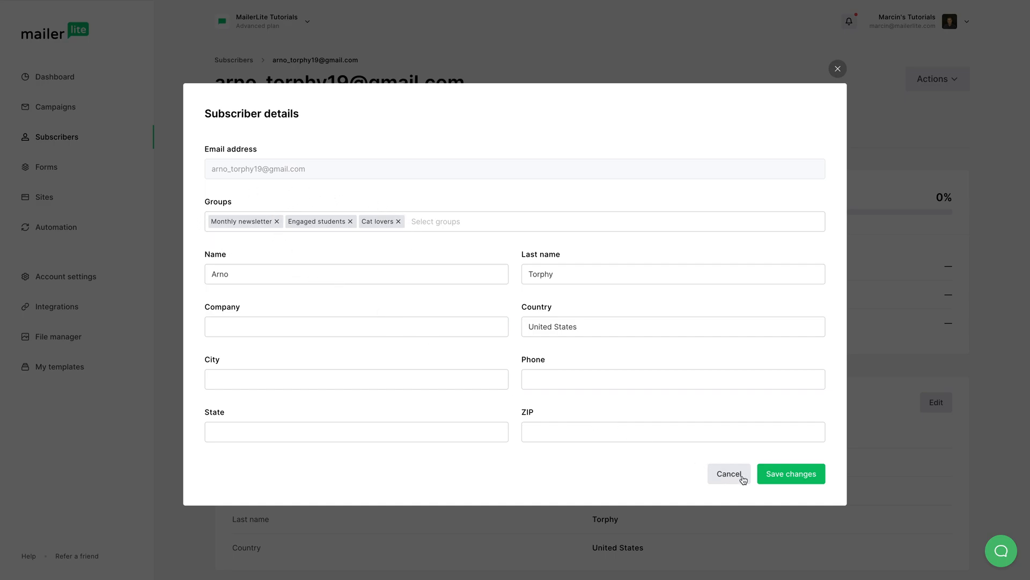
pyautogui.click(729, 474)
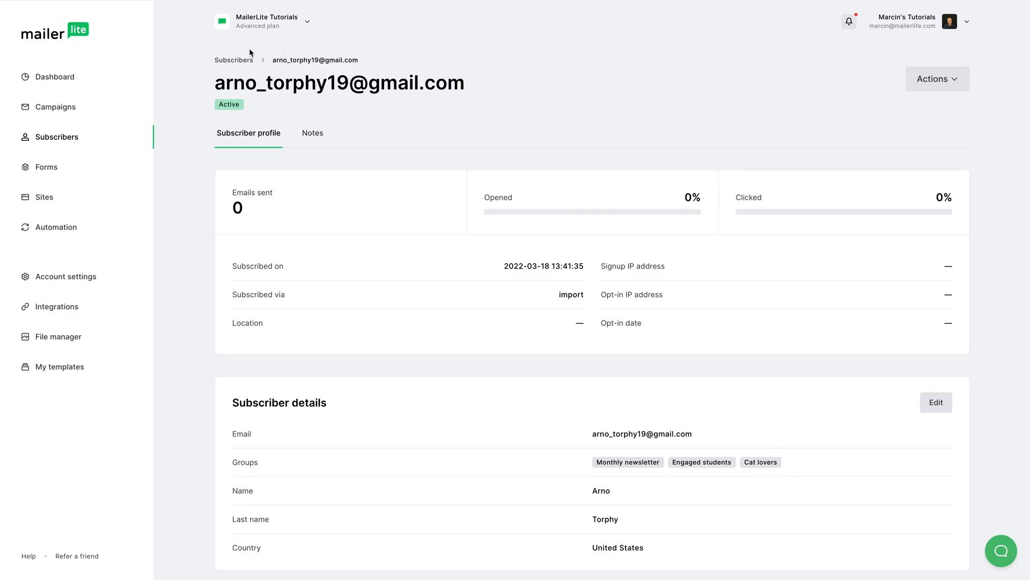
pyautogui.click(233, 59)
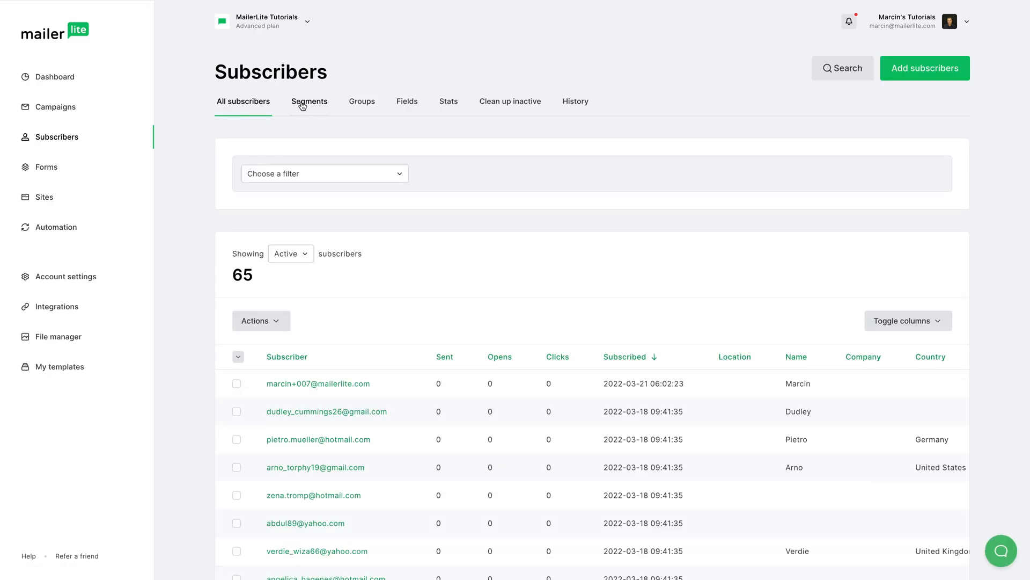
# Step: Reopen the 'Subscribers with country data' segment from Segments, showing Country is set and 13 subscribers
pyautogui.click(309, 102)
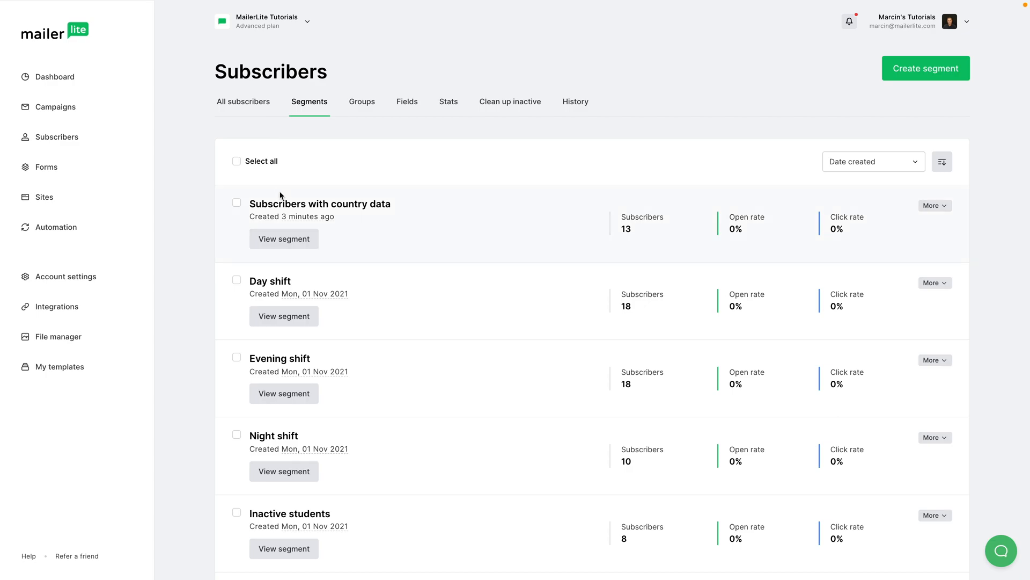
pyautogui.click(284, 238)
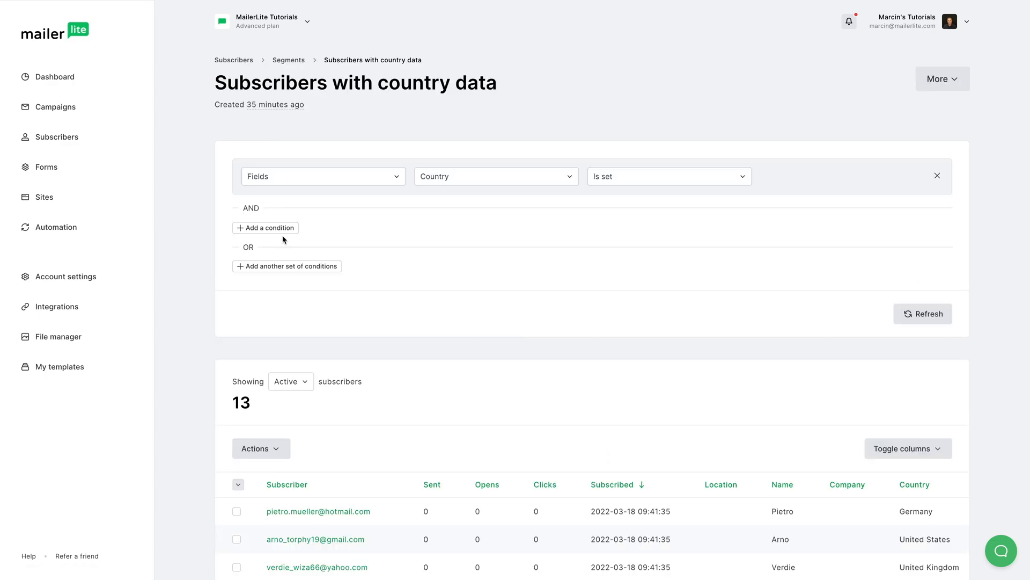
pyautogui.moveTo(331, 148)
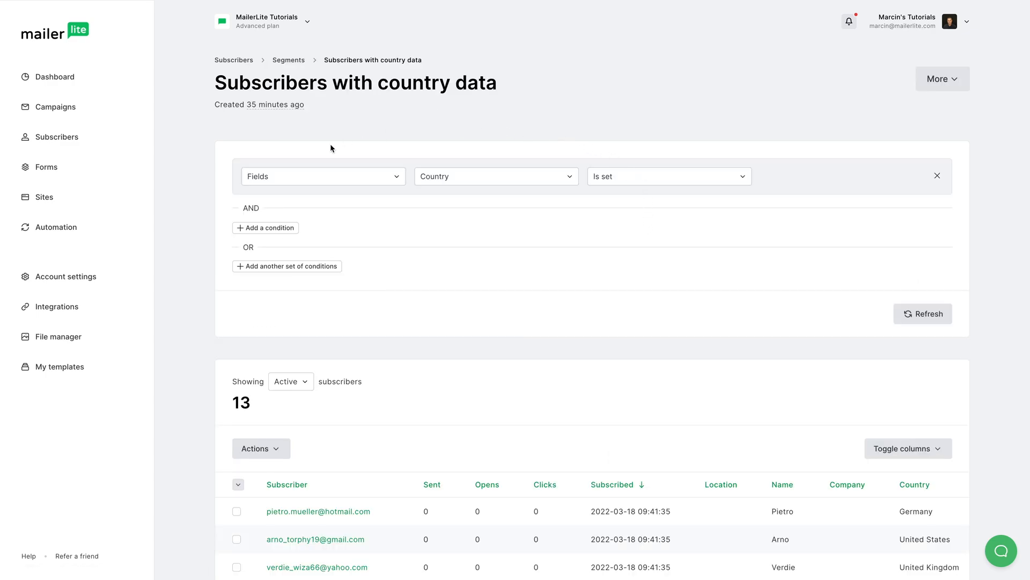
pyautogui.moveTo(431, 329)
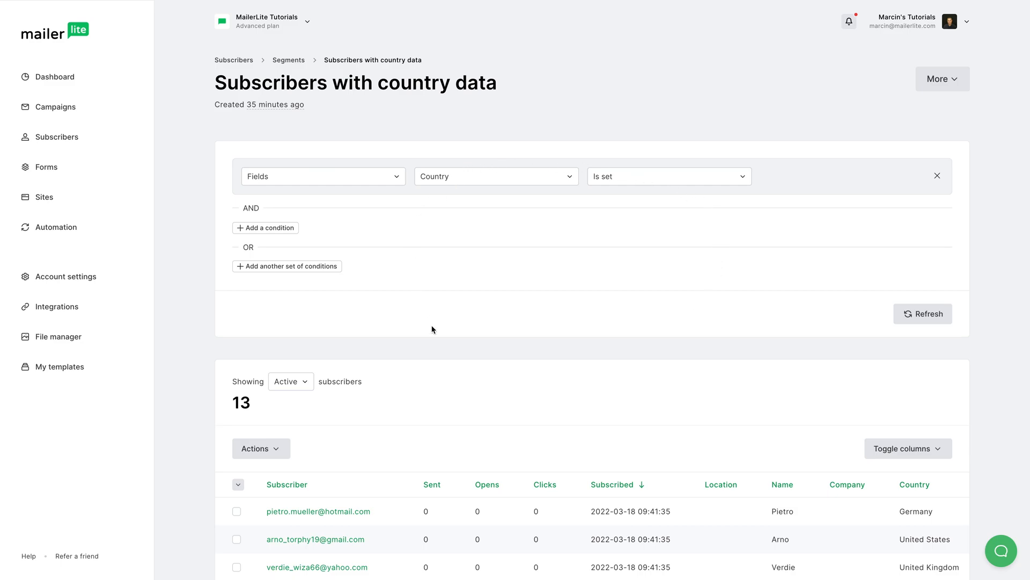
pyautogui.scroll(-3)
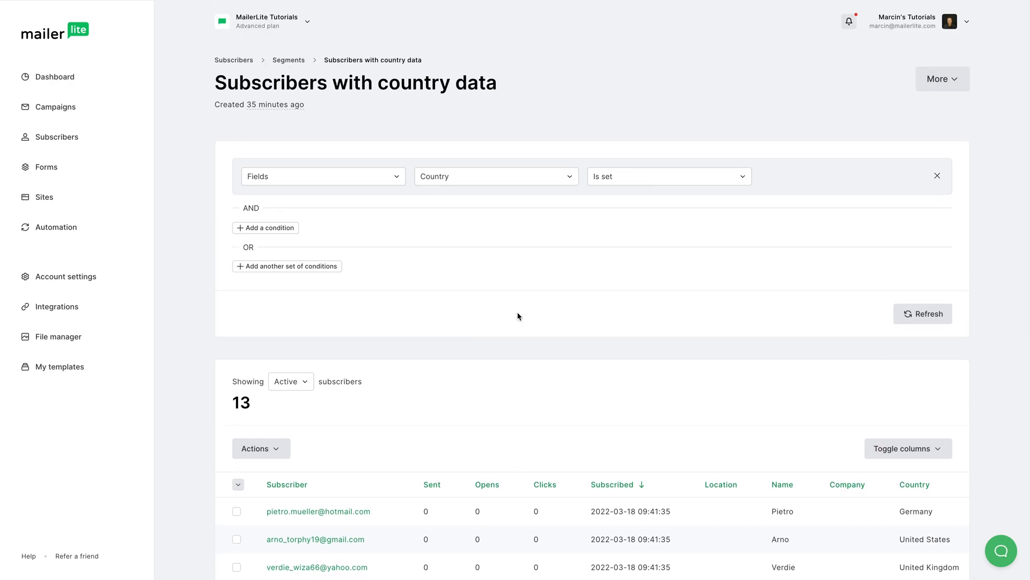
pyautogui.moveTo(322, 103)
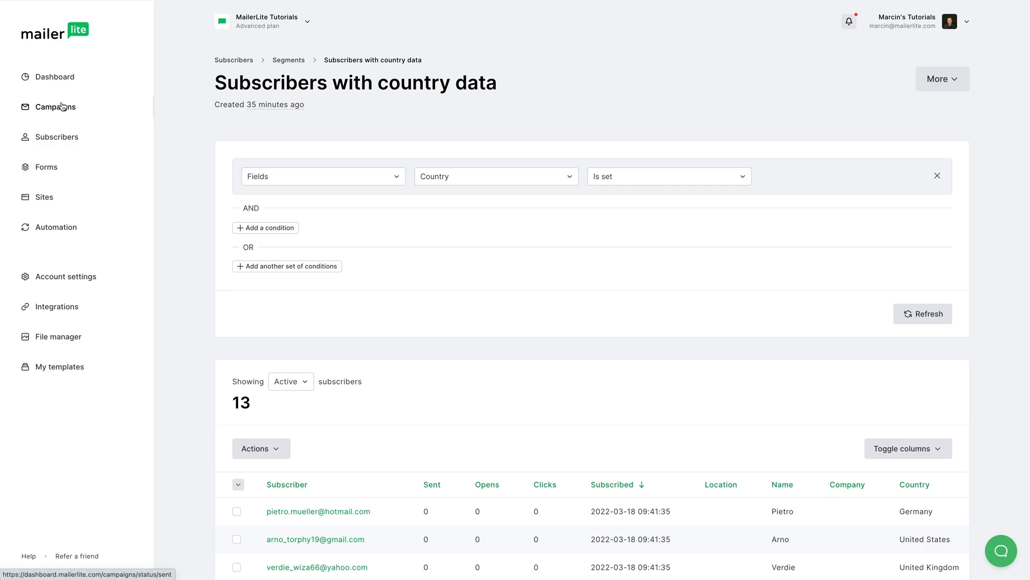
pyautogui.moveTo(56, 137)
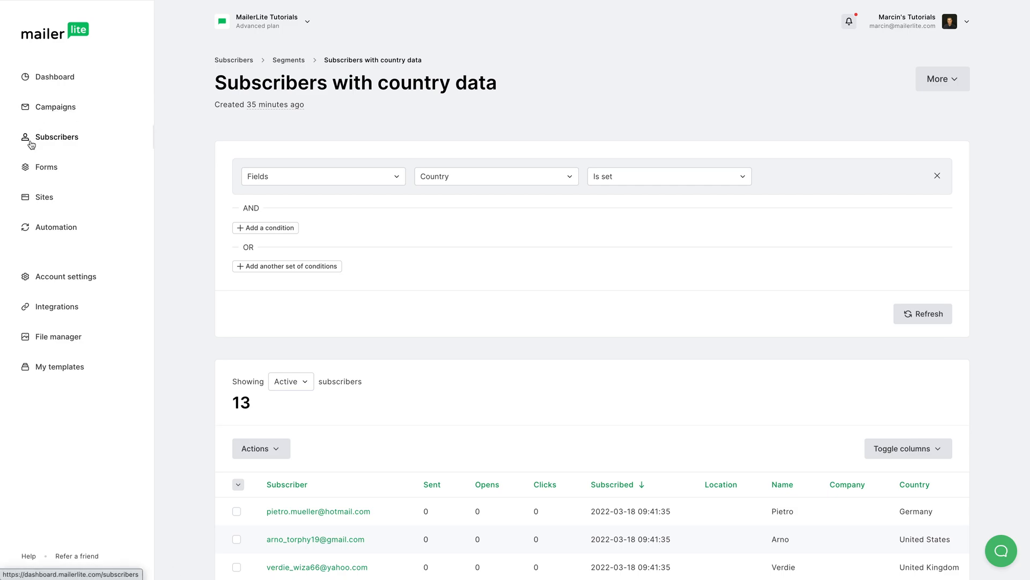
pyautogui.moveTo(55, 227)
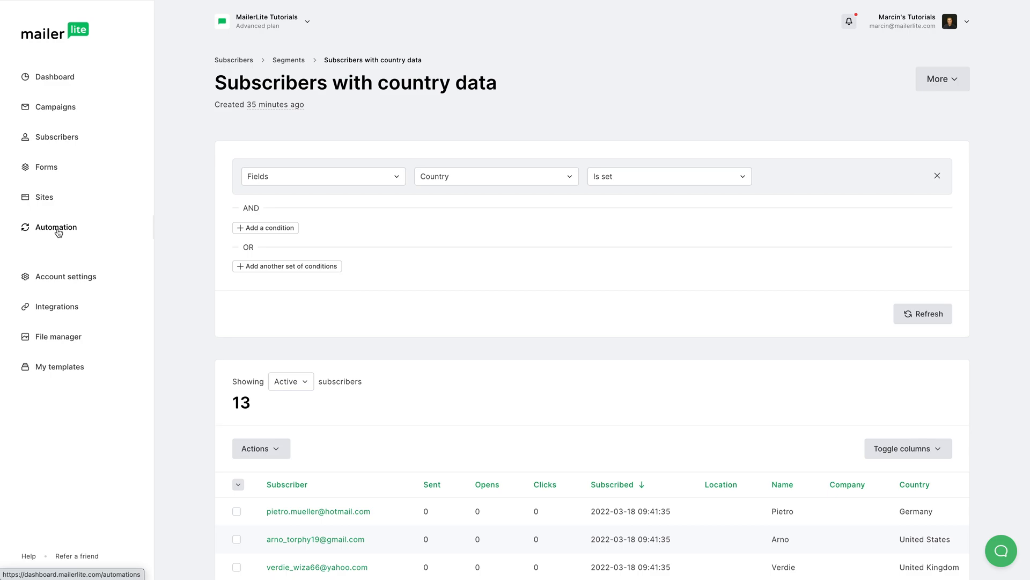
pyautogui.moveTo(243, 286)
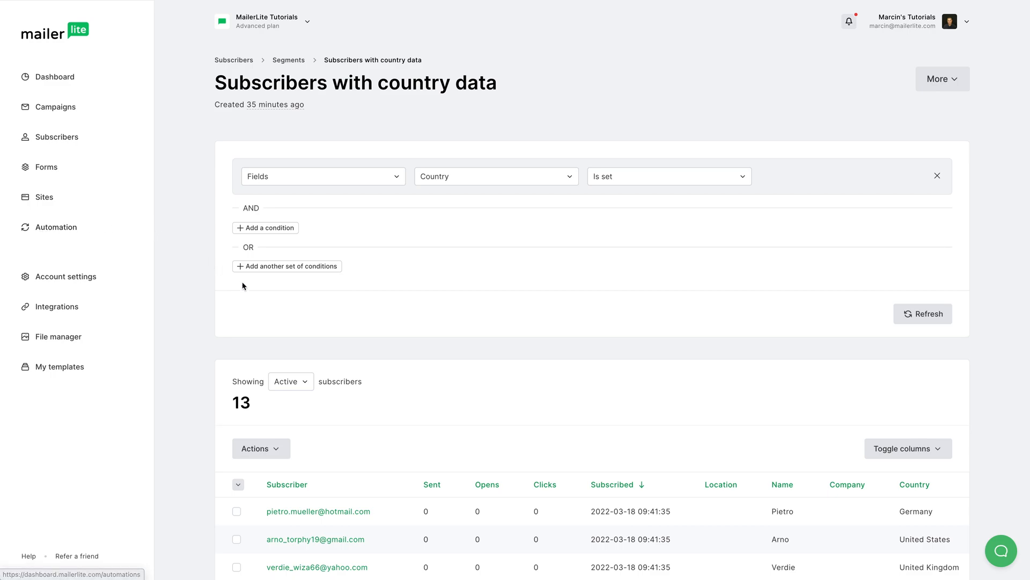